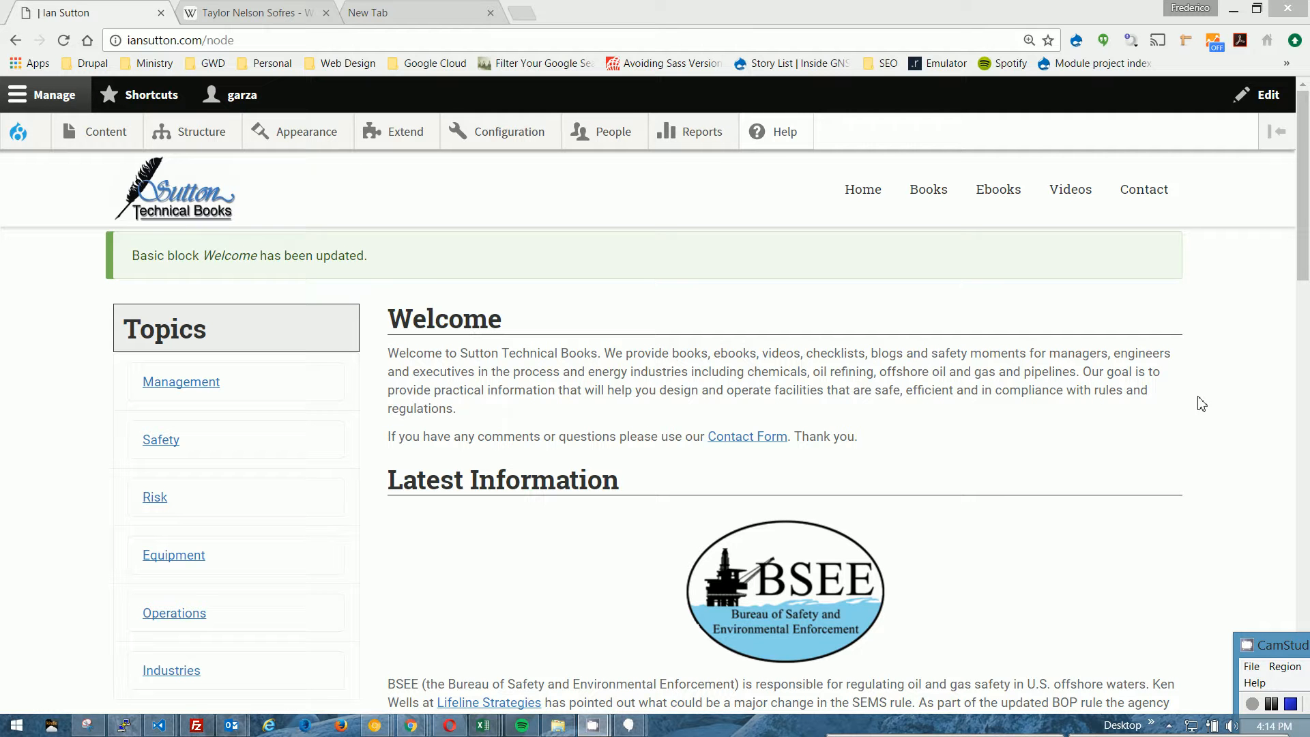
mouse_move(1124, 360)
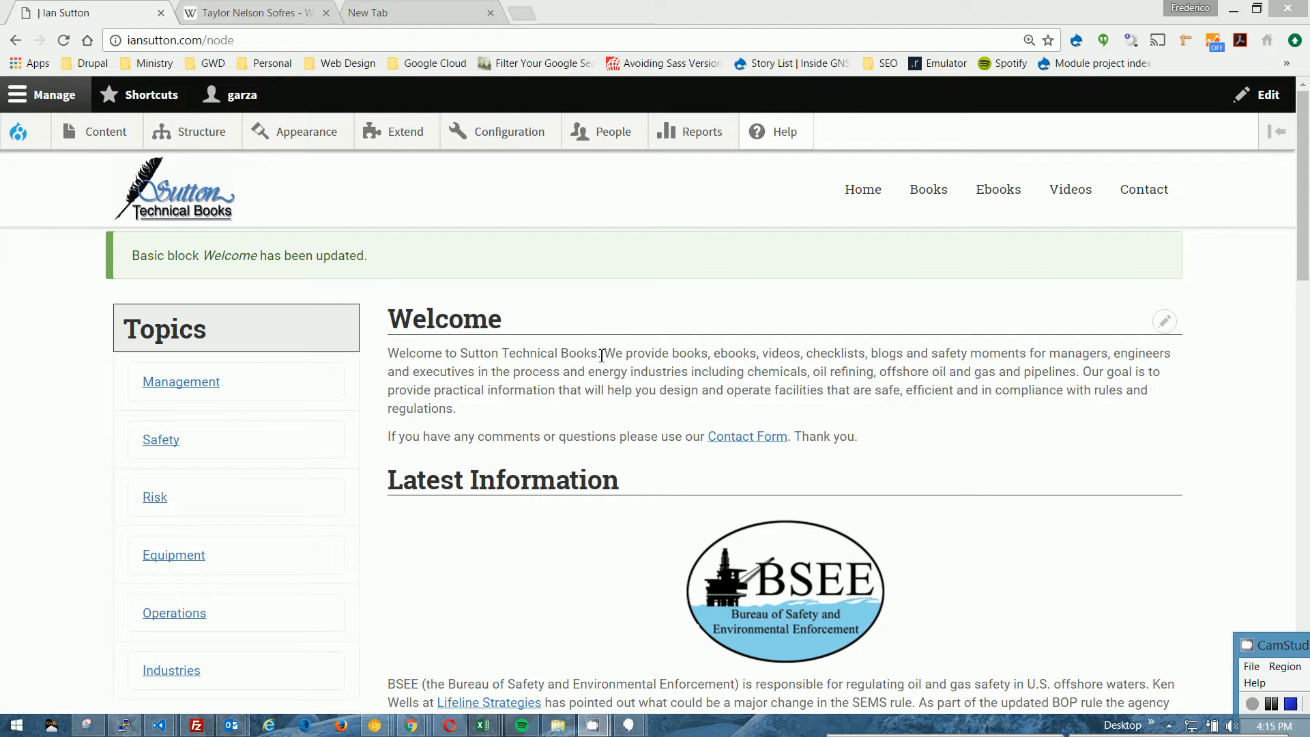
Go from the homepage to Citations and scroll down to the W entries, then back up.
drag(388, 353, 599, 353)
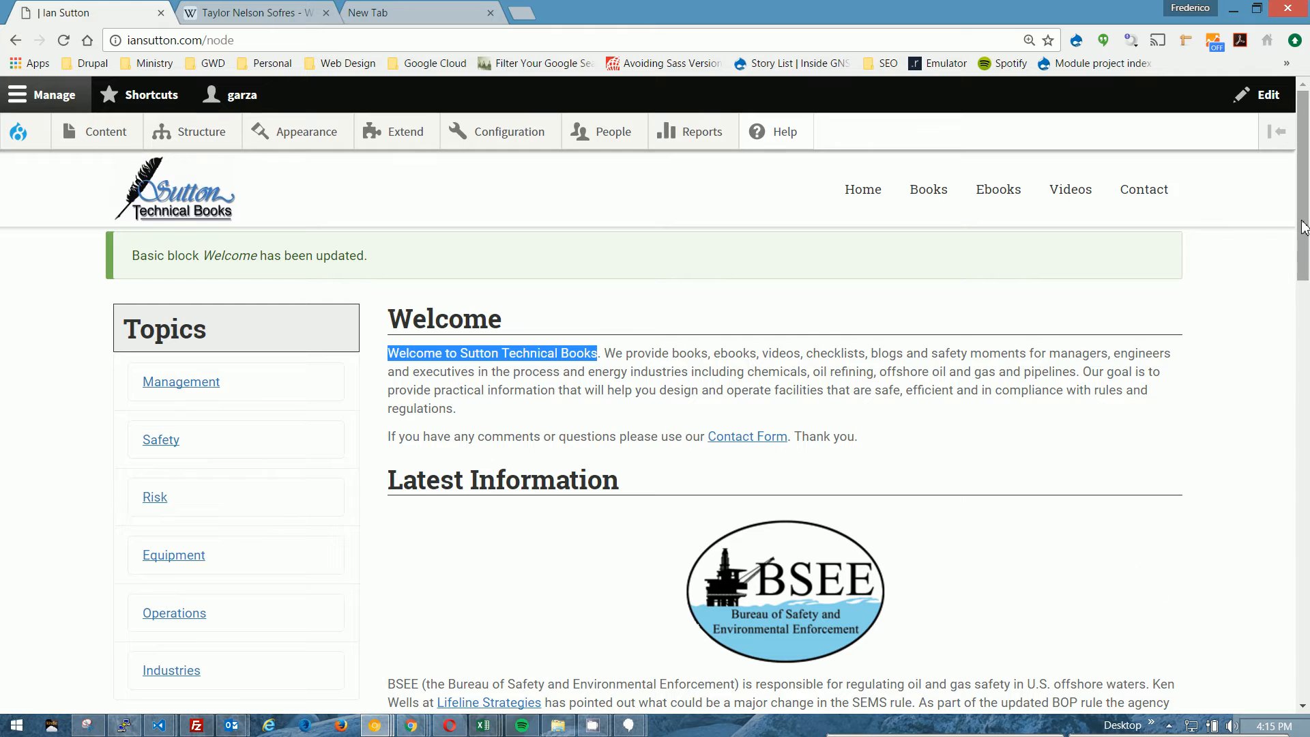
scroll(down, 3)
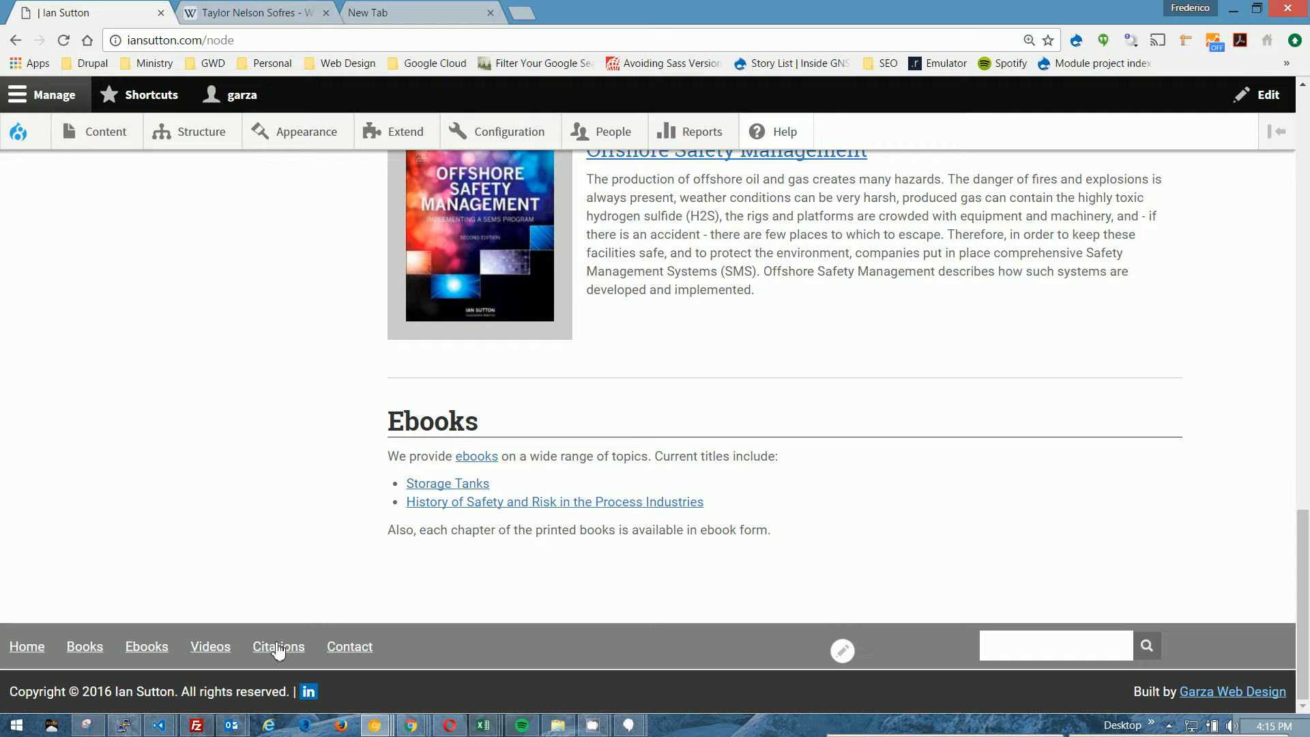
click(278, 646)
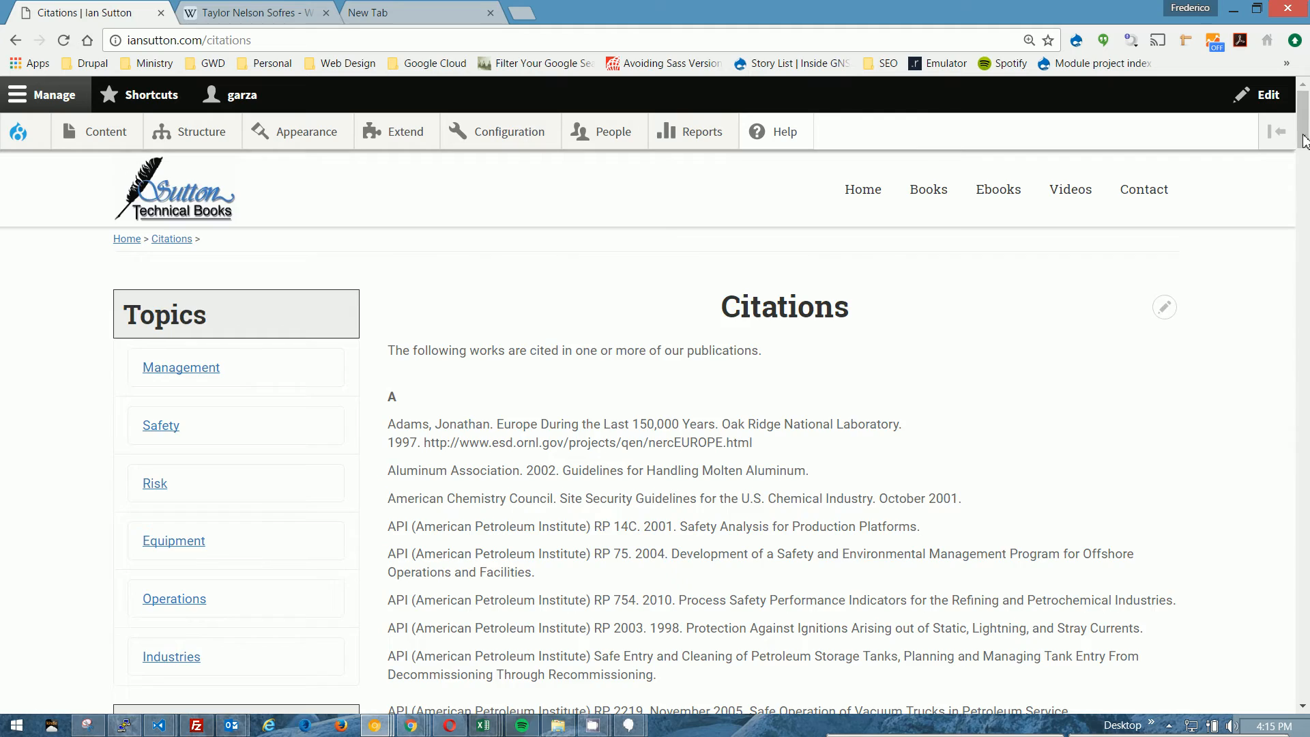
scroll(down, 3)
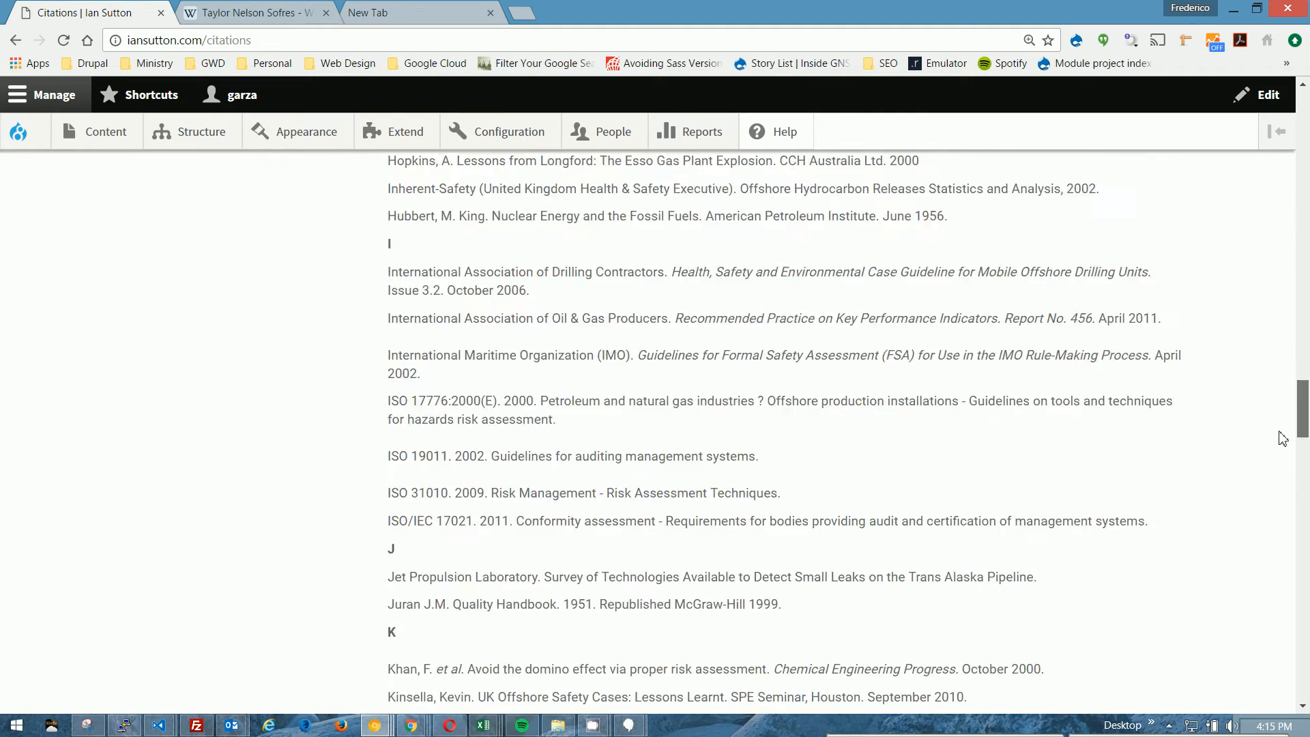
scroll(down, 3)
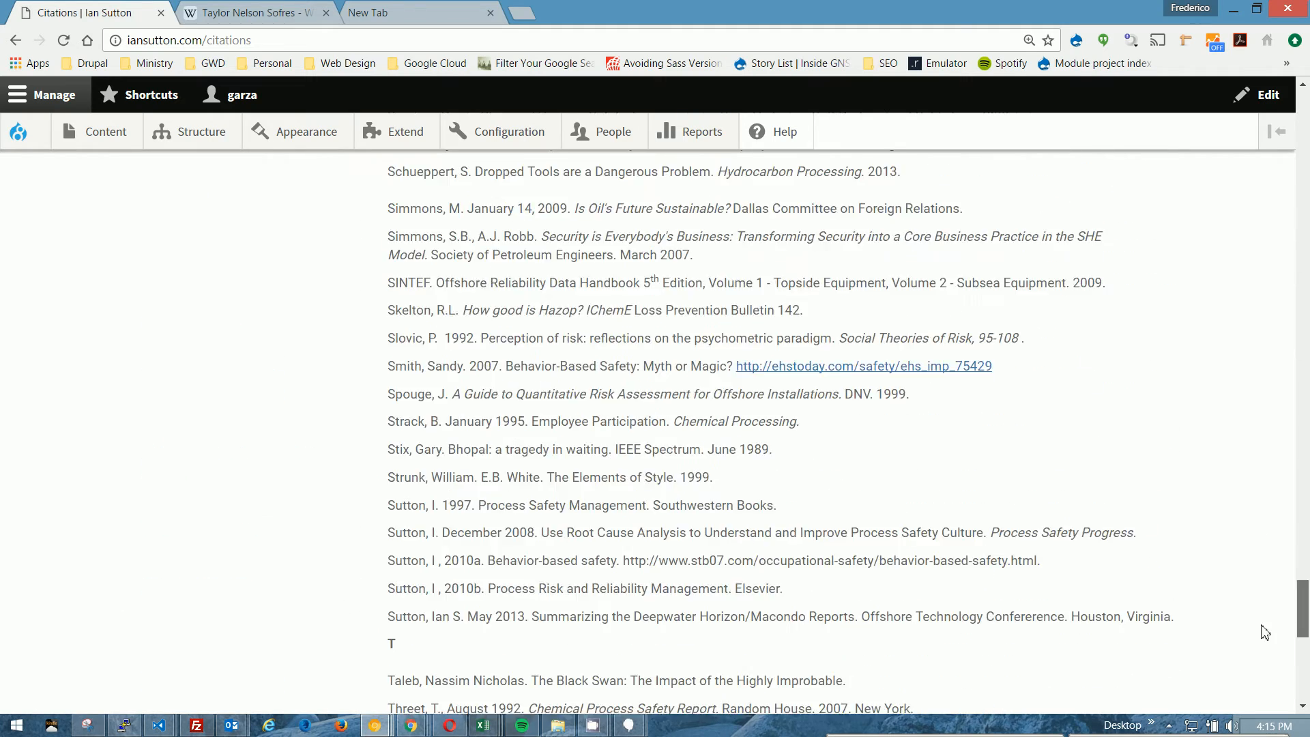
scroll(down, 3)
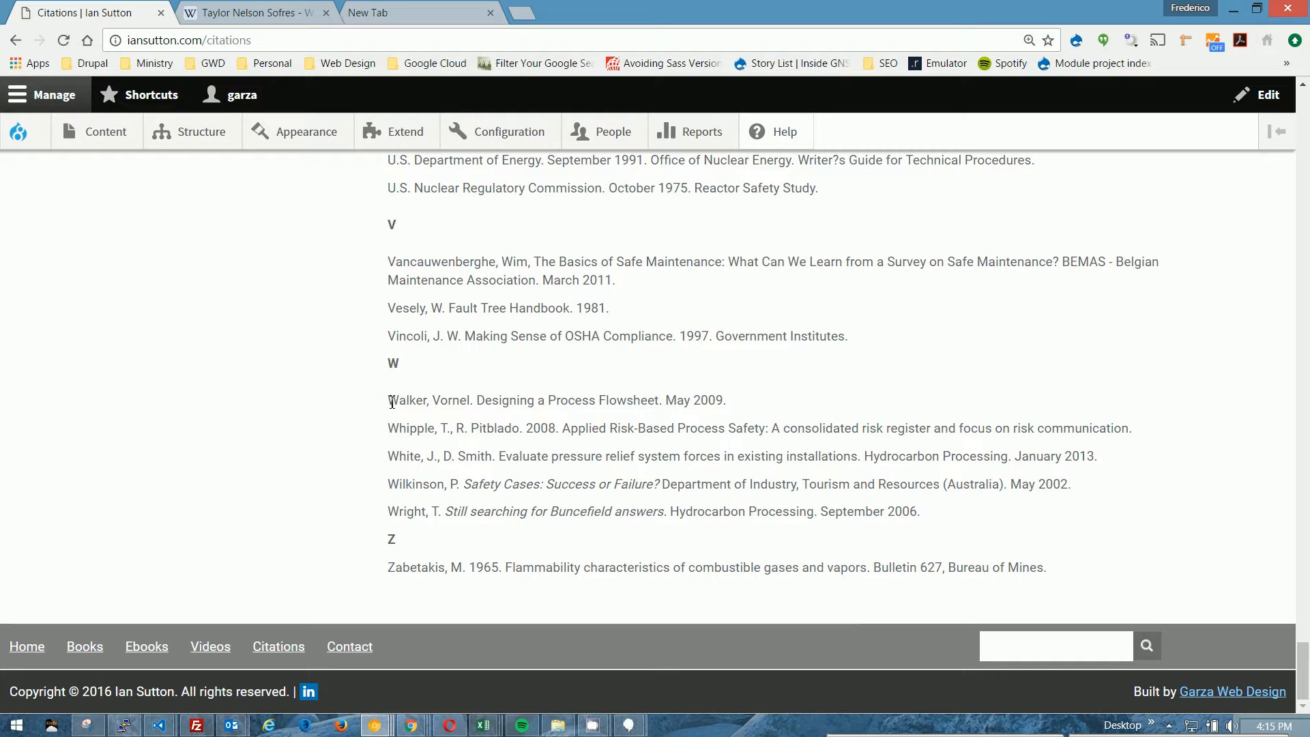
mouse_move(1306, 614)
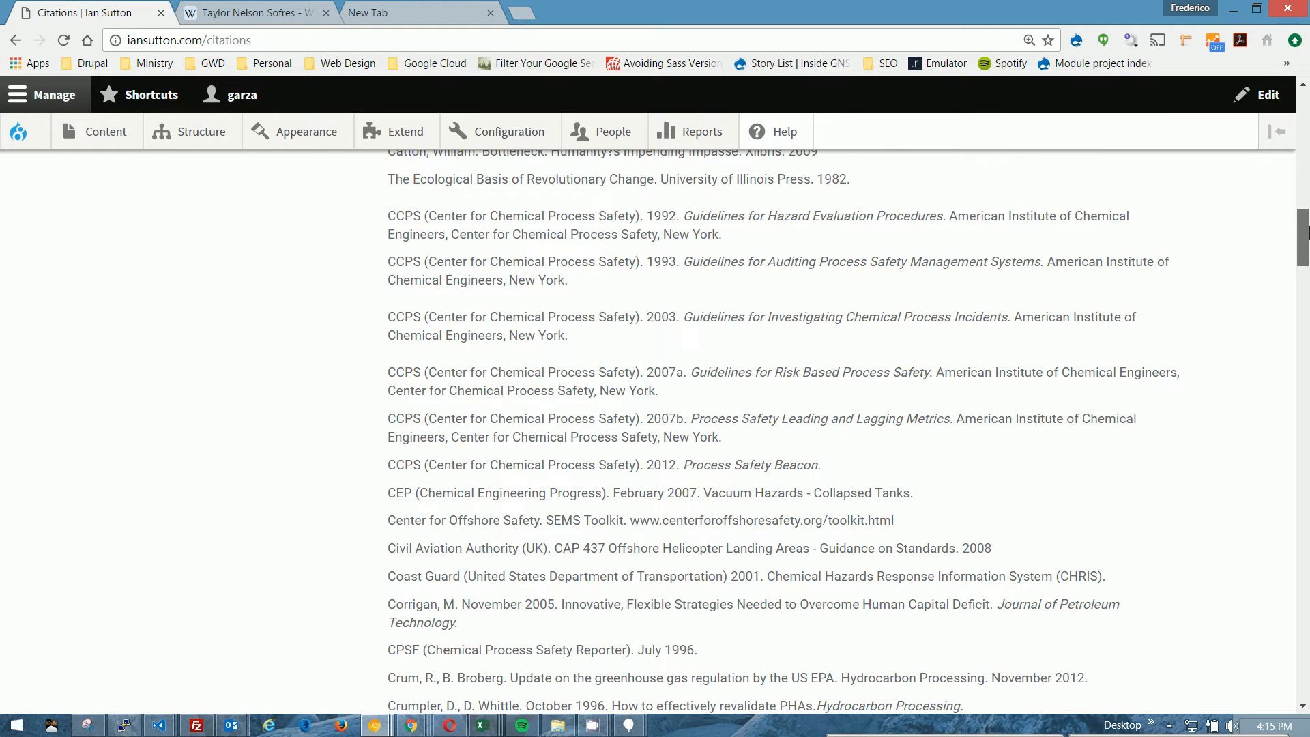
scroll(down, 3)
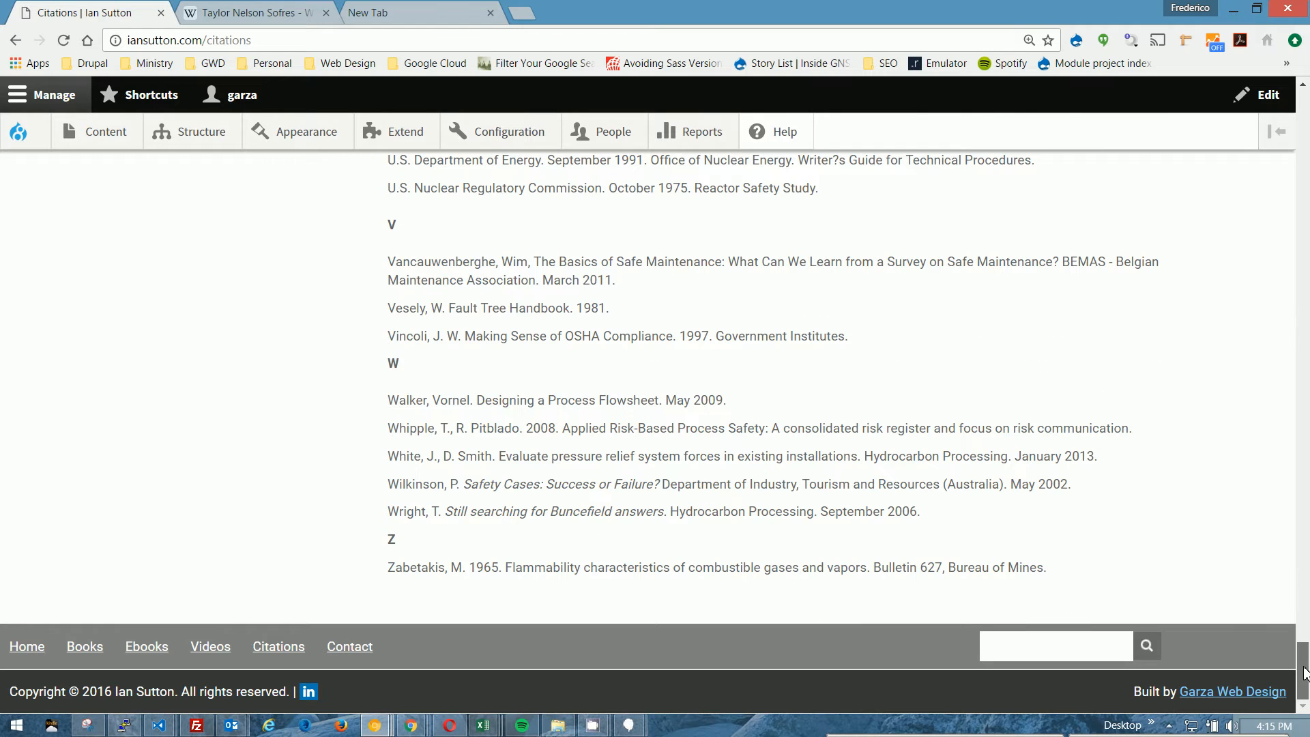
scroll(up, 3)
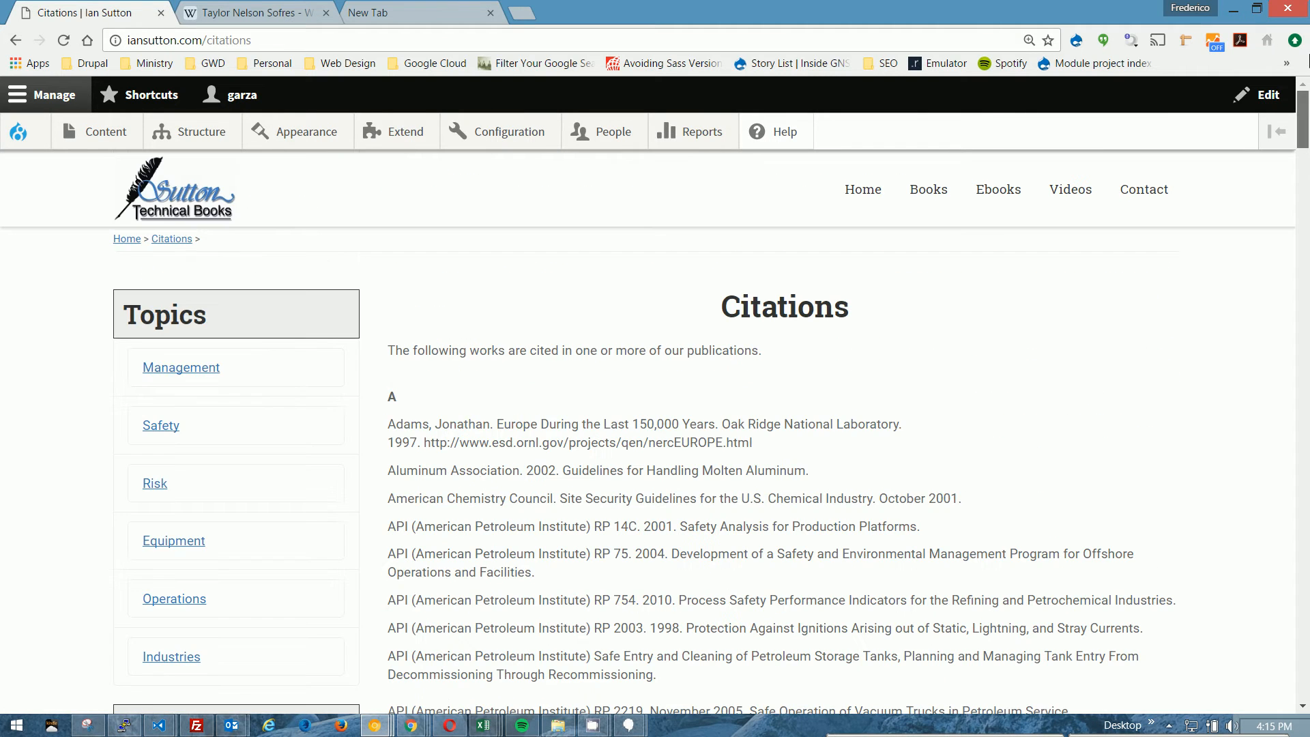
mouse_move(1137, 432)
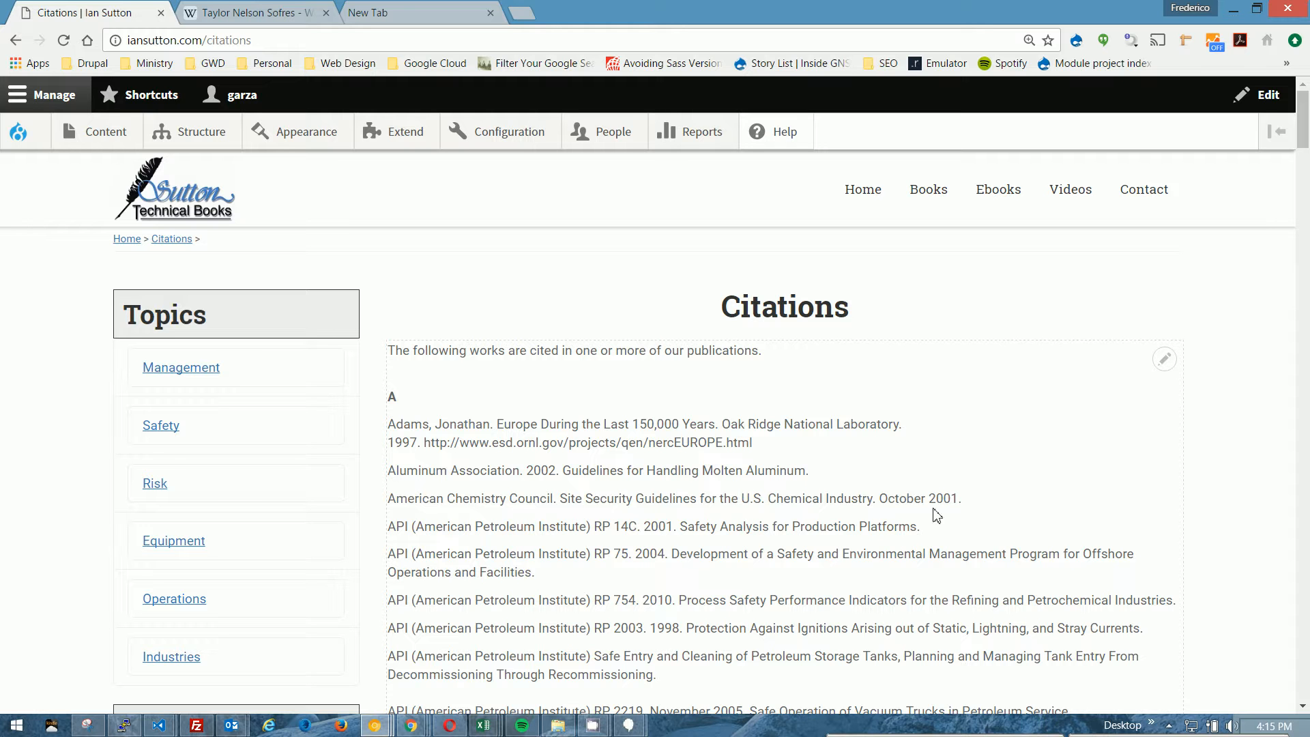
mouse_move(1163, 359)
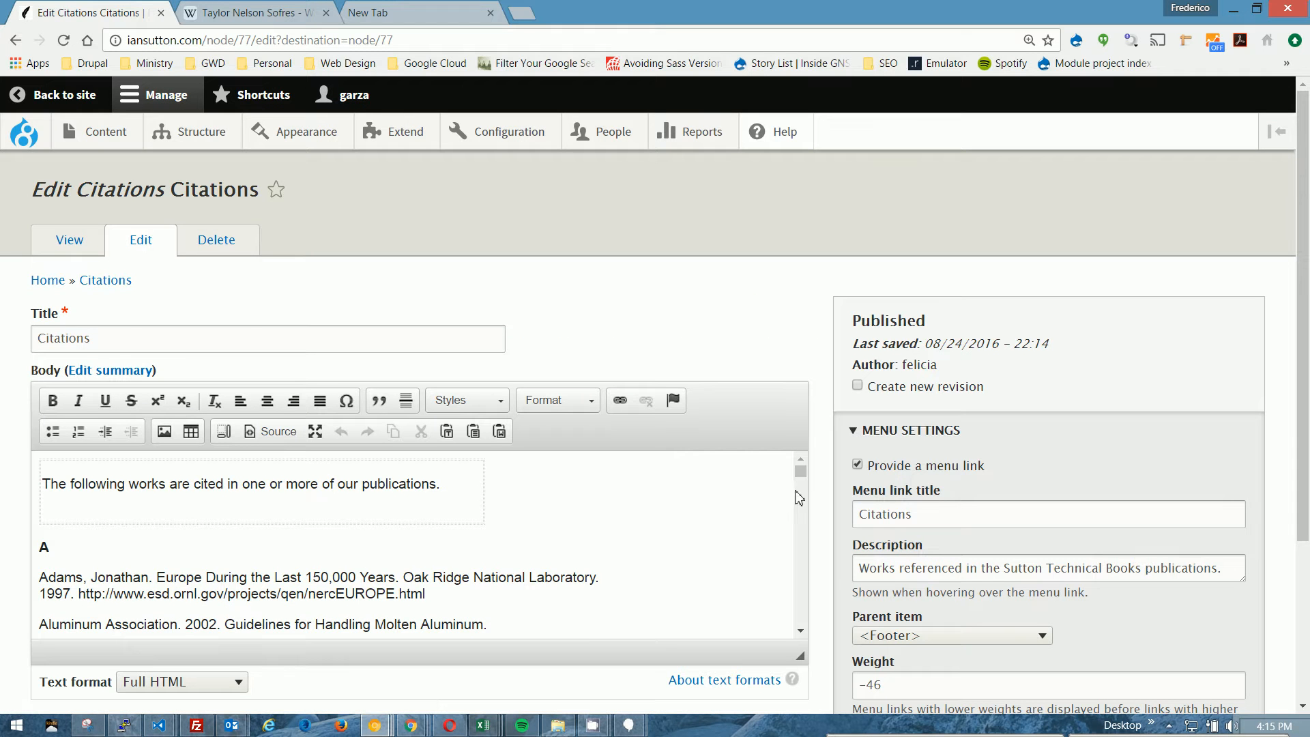
Scroll the Citations body editor down to the Walker, Vornel entry.
scroll(down, 3)
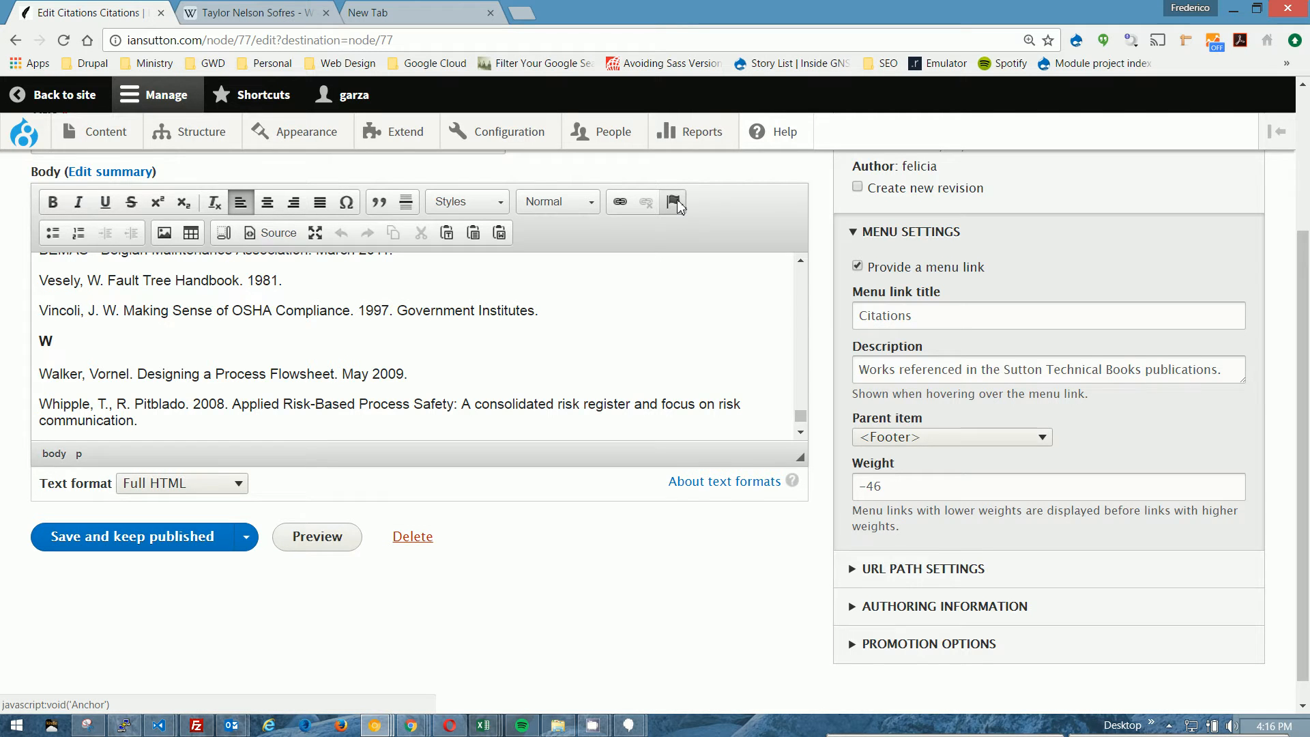
Add an anchor with Anchor Name 'testing' just ahead of 'Walker' in the body.
click(673, 201)
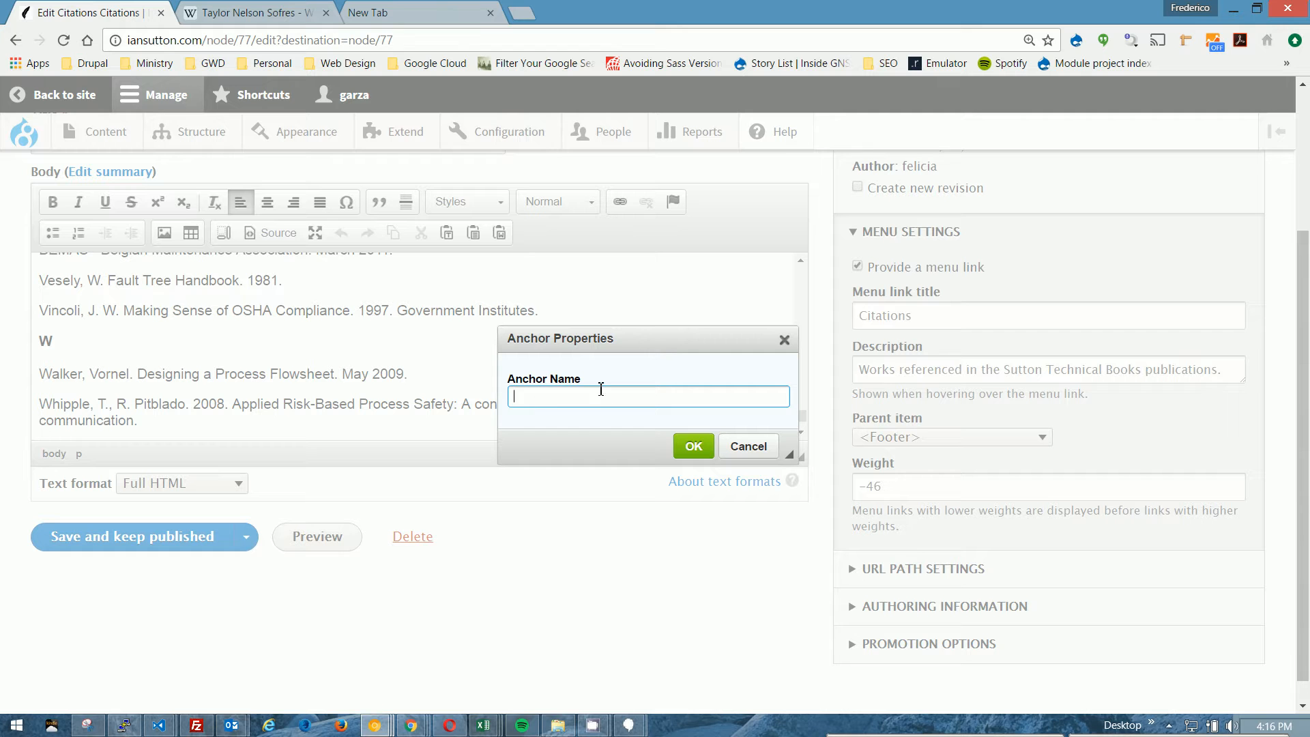
text(tes)
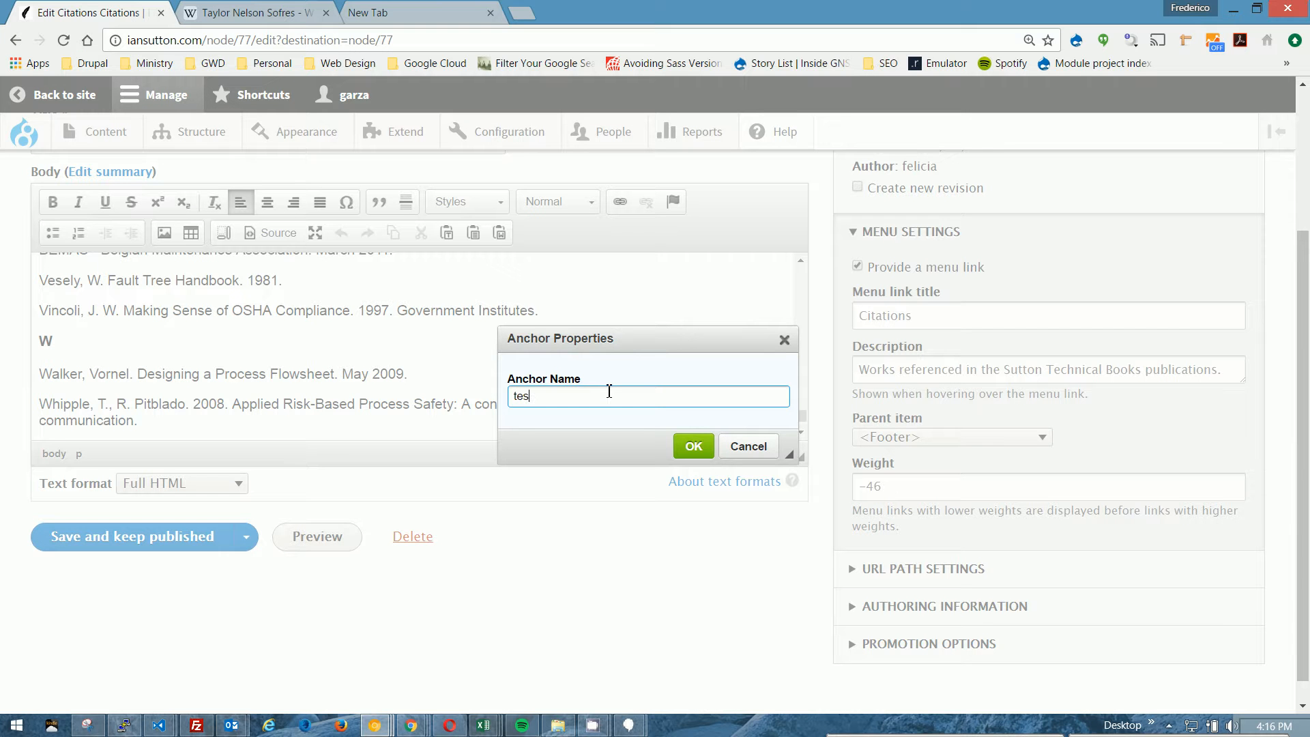
text(ting)
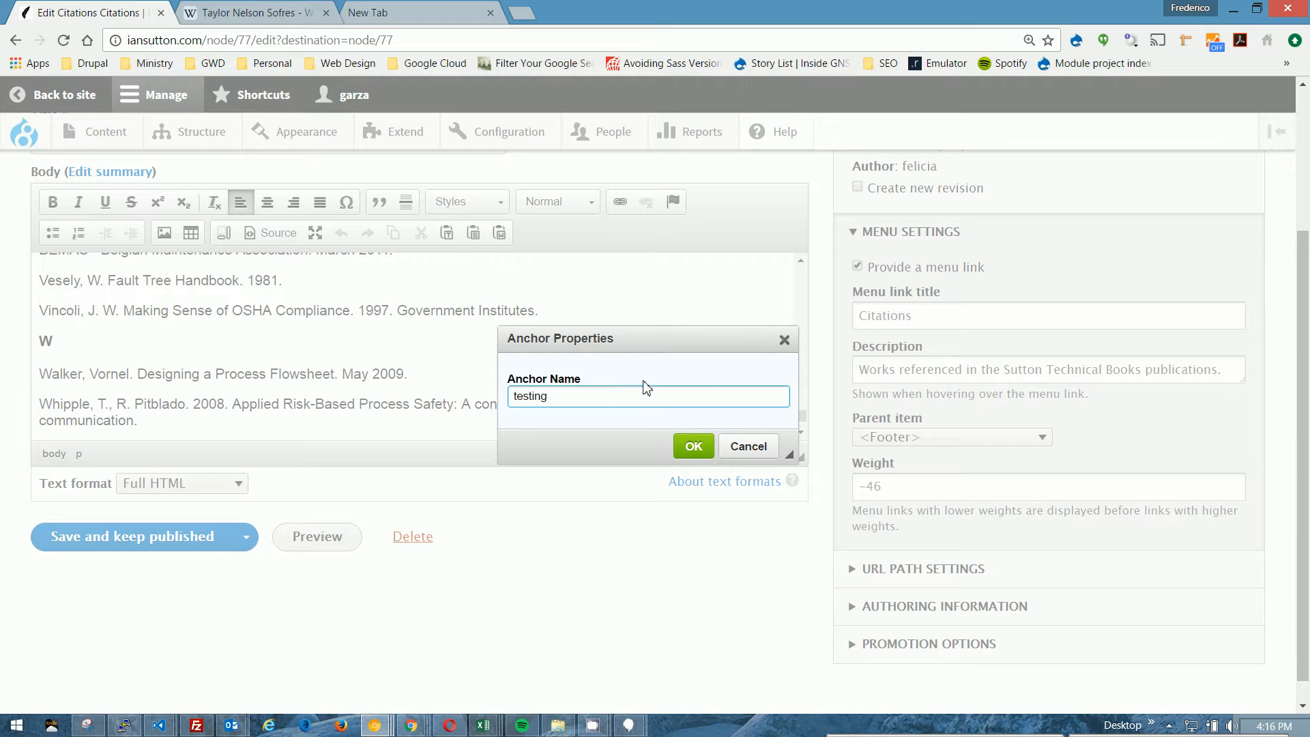
click(694, 445)
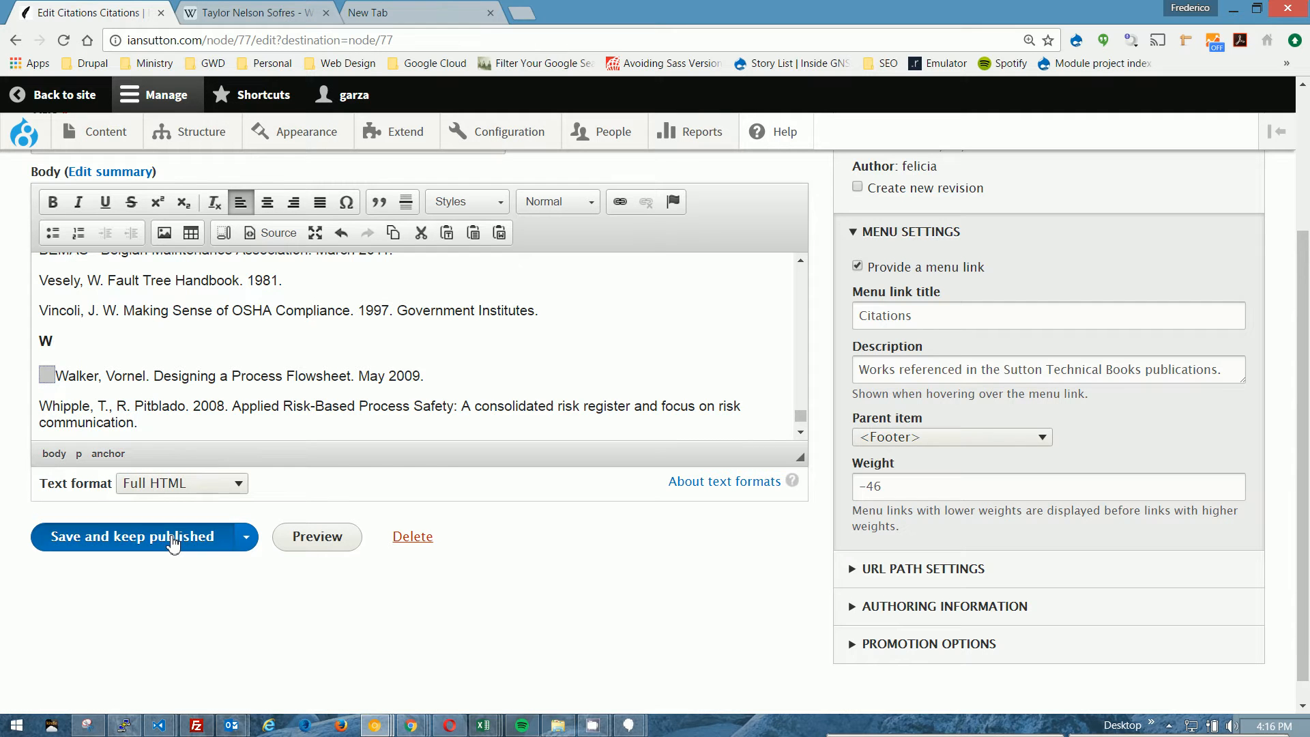
Save the edited Citations page and scroll the published page to the W section.
click(132, 537)
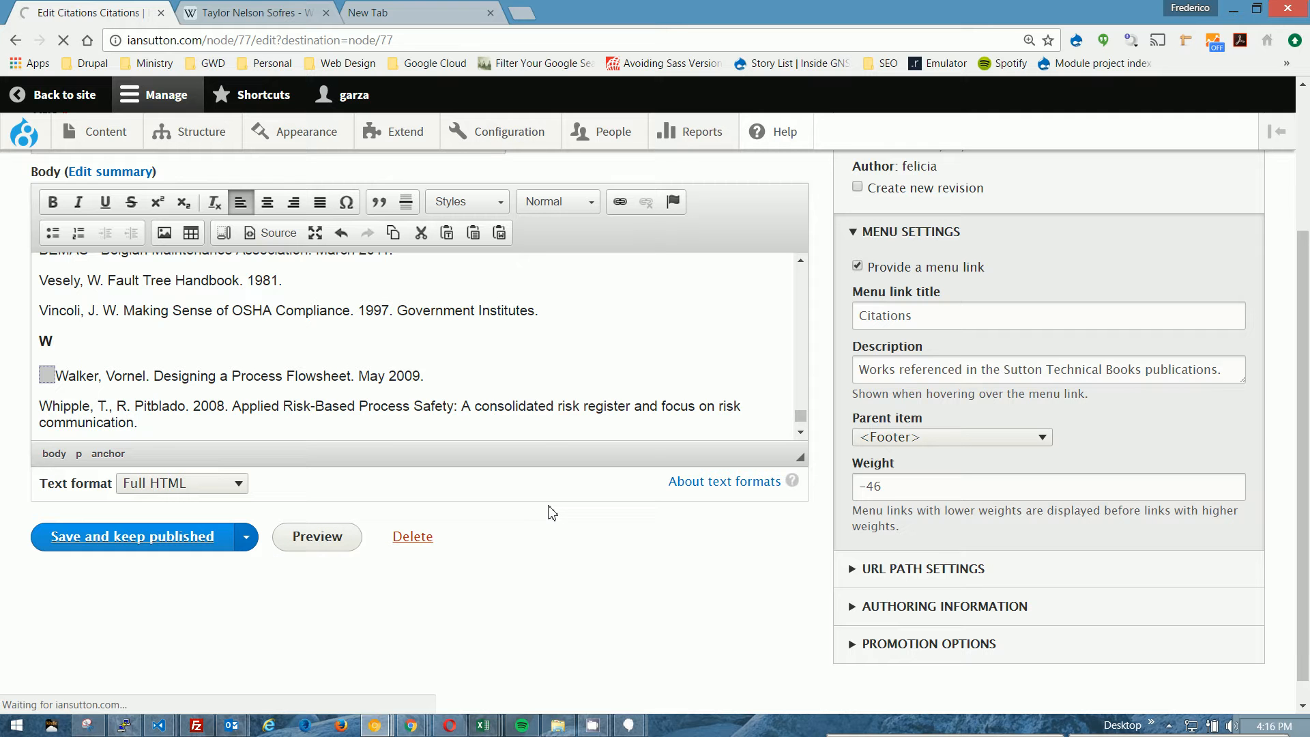
click(130, 536)
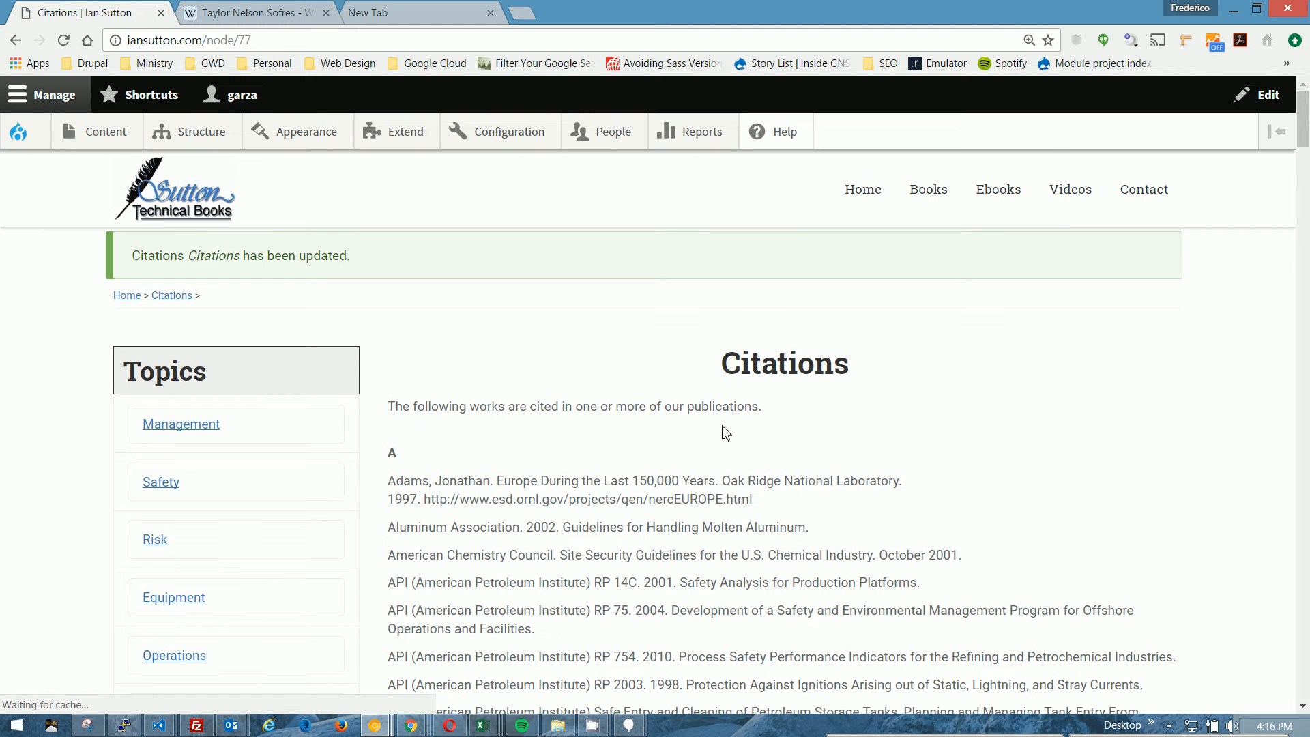
scroll(down, 3)
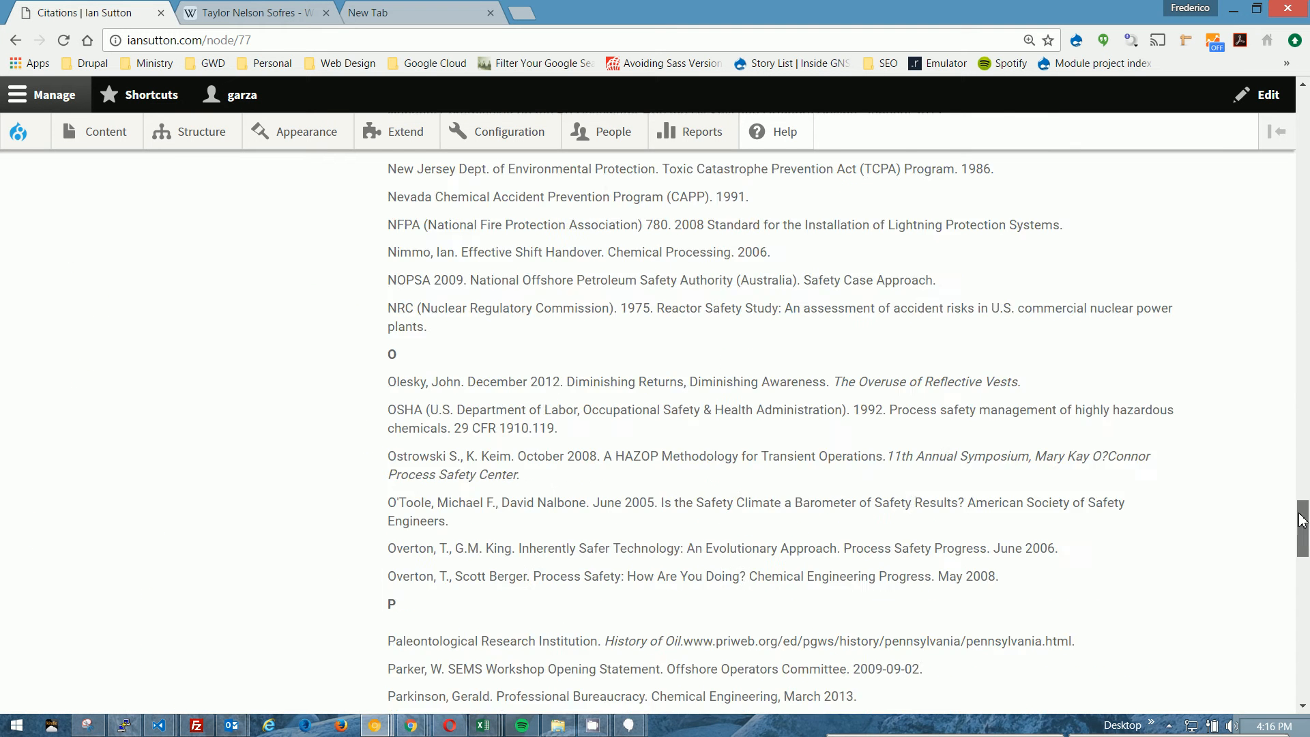
scroll(down, 3)
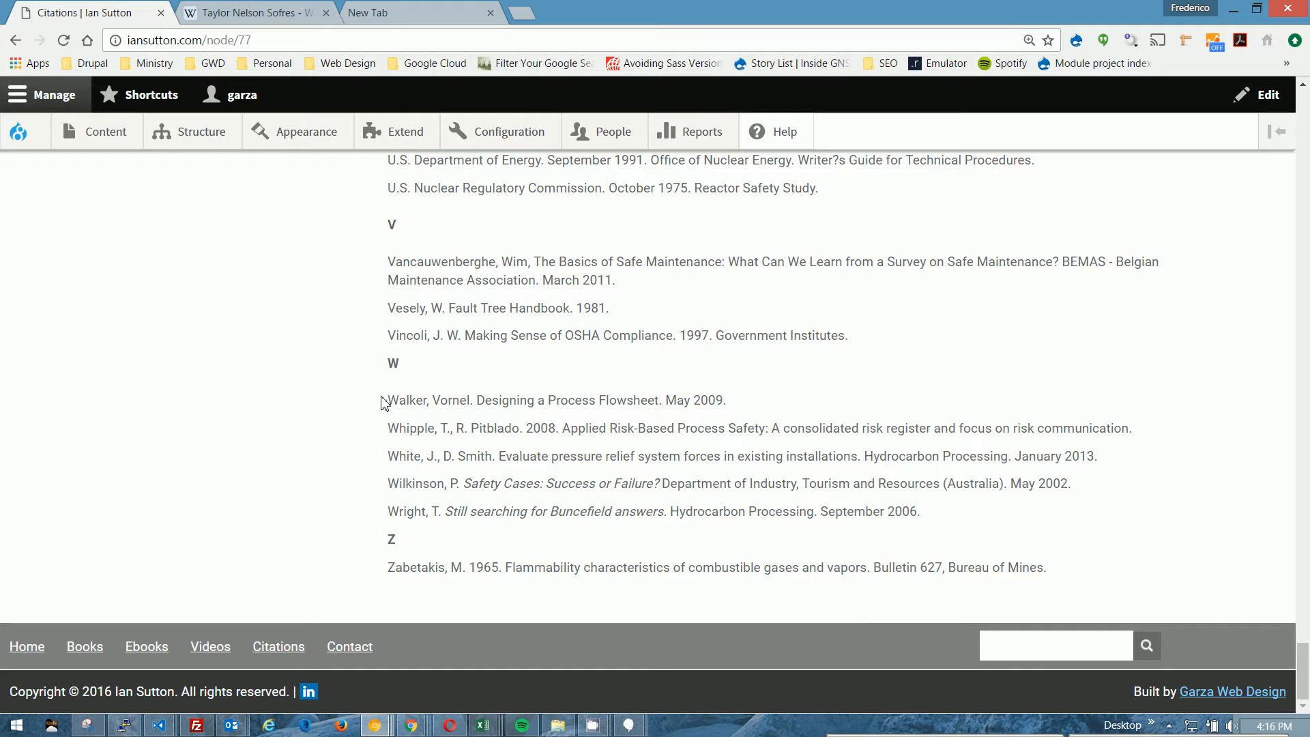
mouse_move(387, 429)
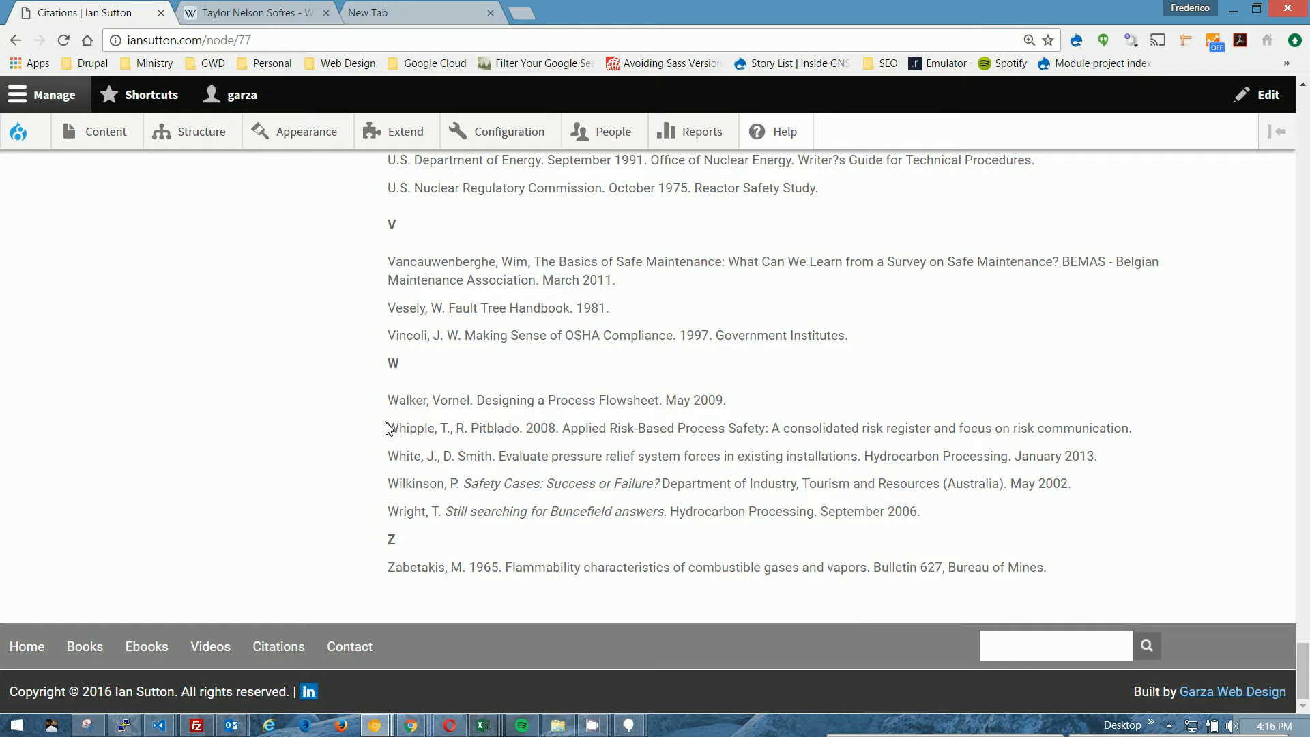
mouse_move(1109, 535)
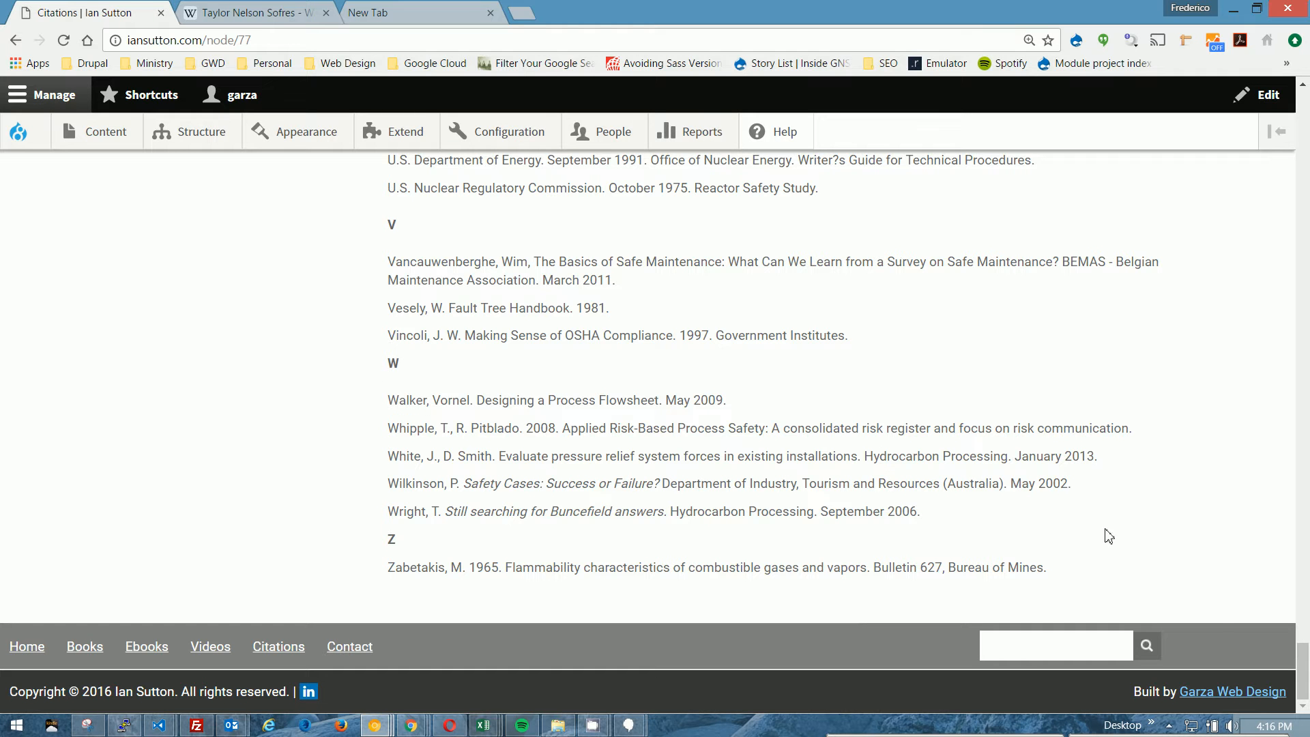
mouse_move(5, 613)
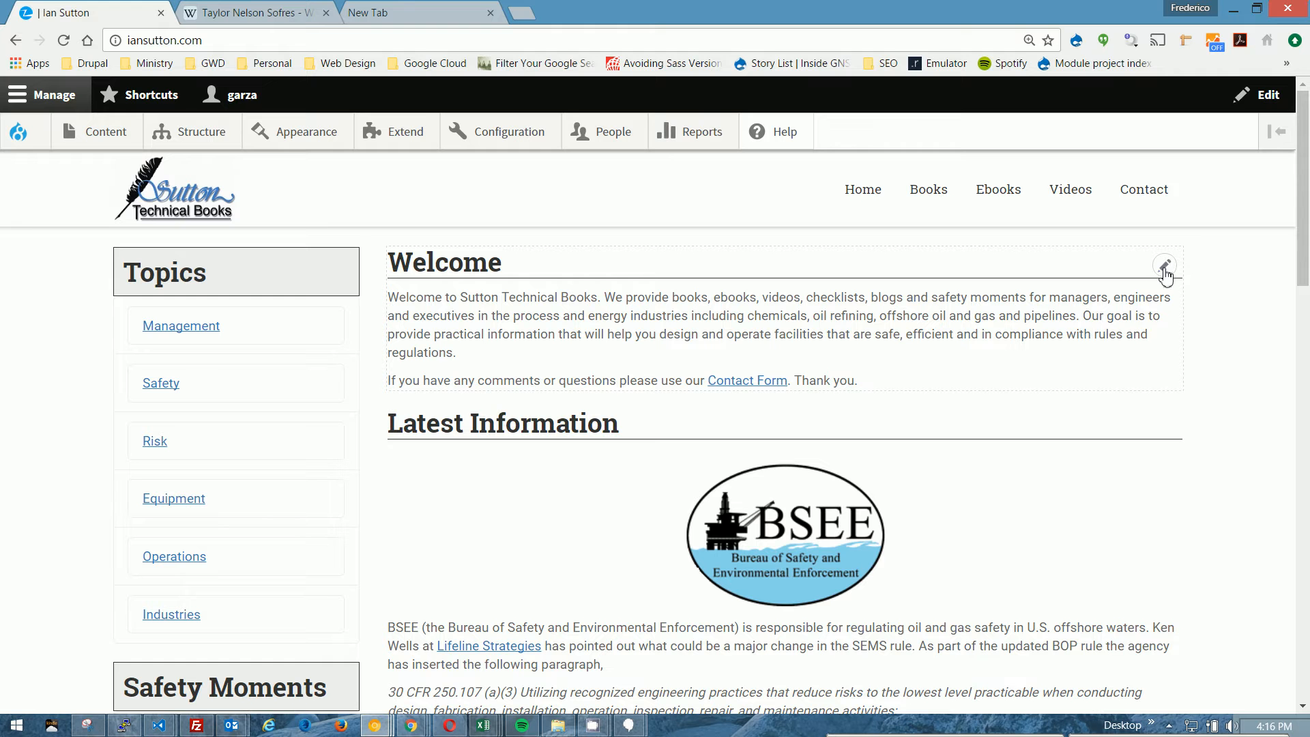
Edit the Welcome custom block and highlight 'Welcome to Sutton Technical Books' in its body.
click(1164, 265)
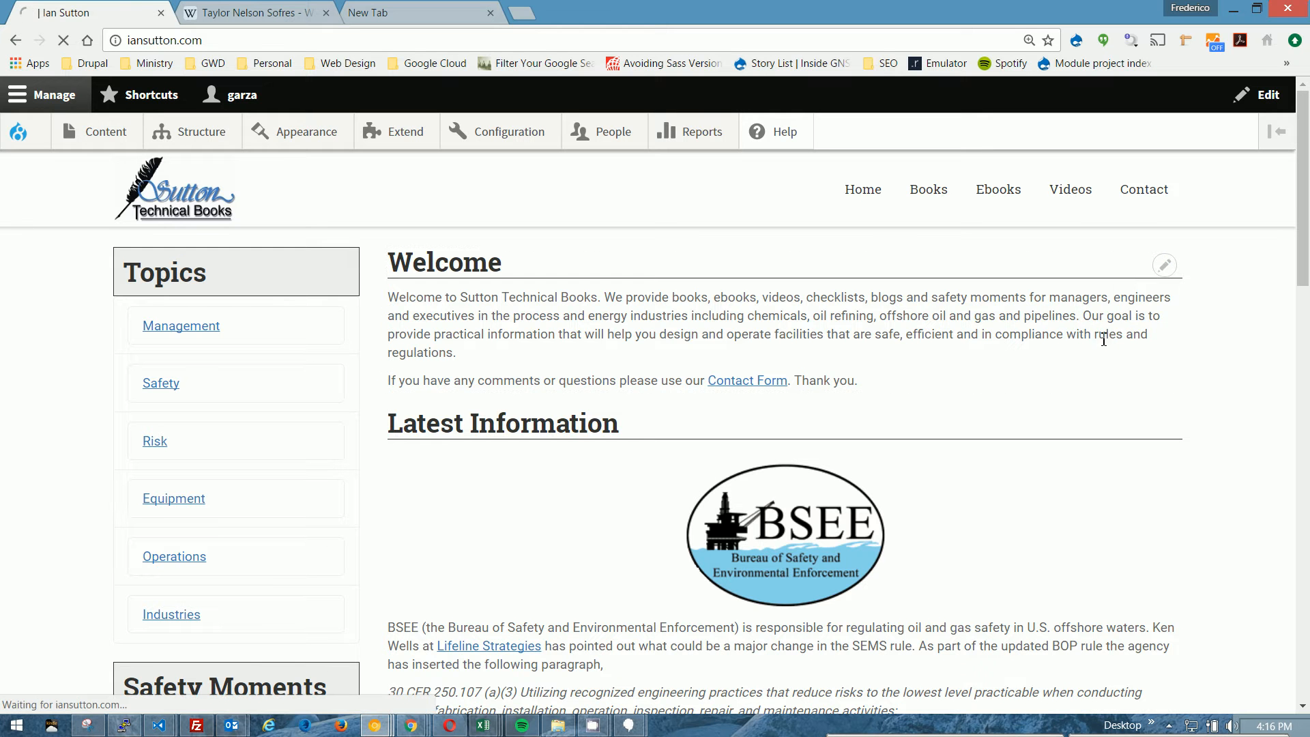
click(1164, 264)
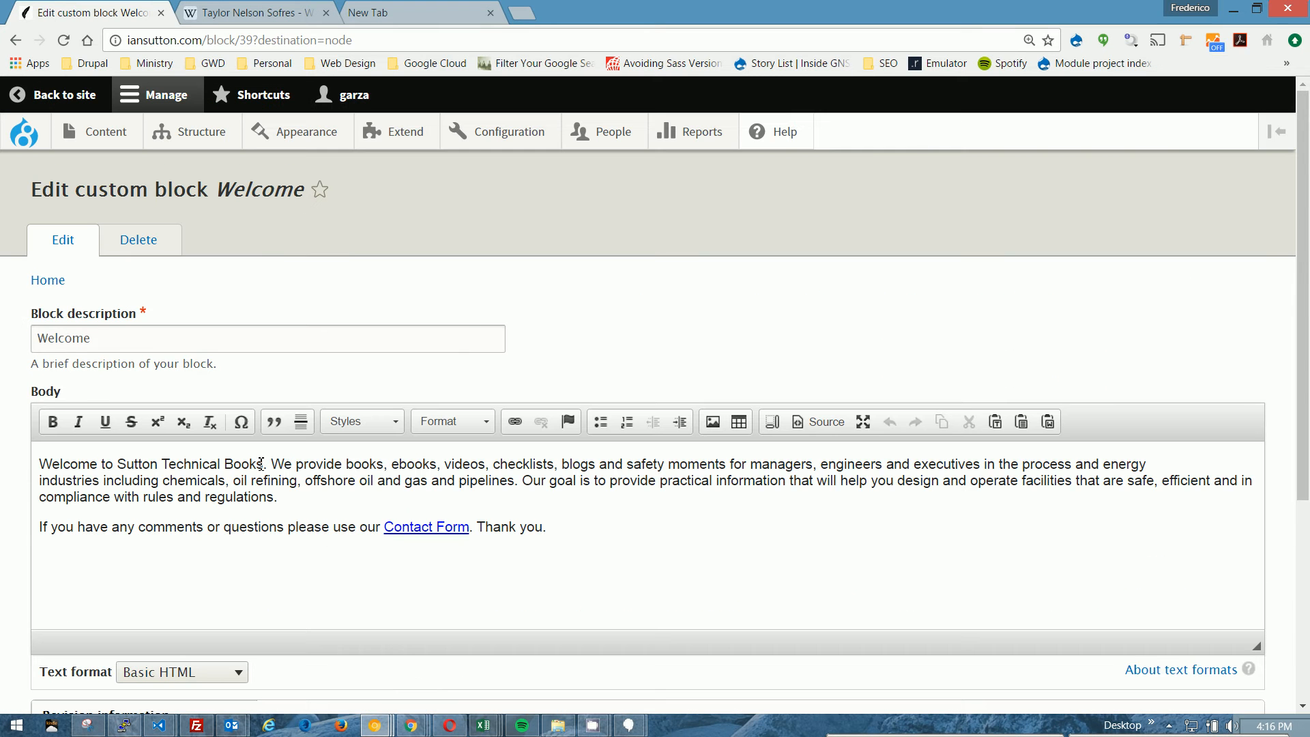
drag(42, 464, 266, 464)
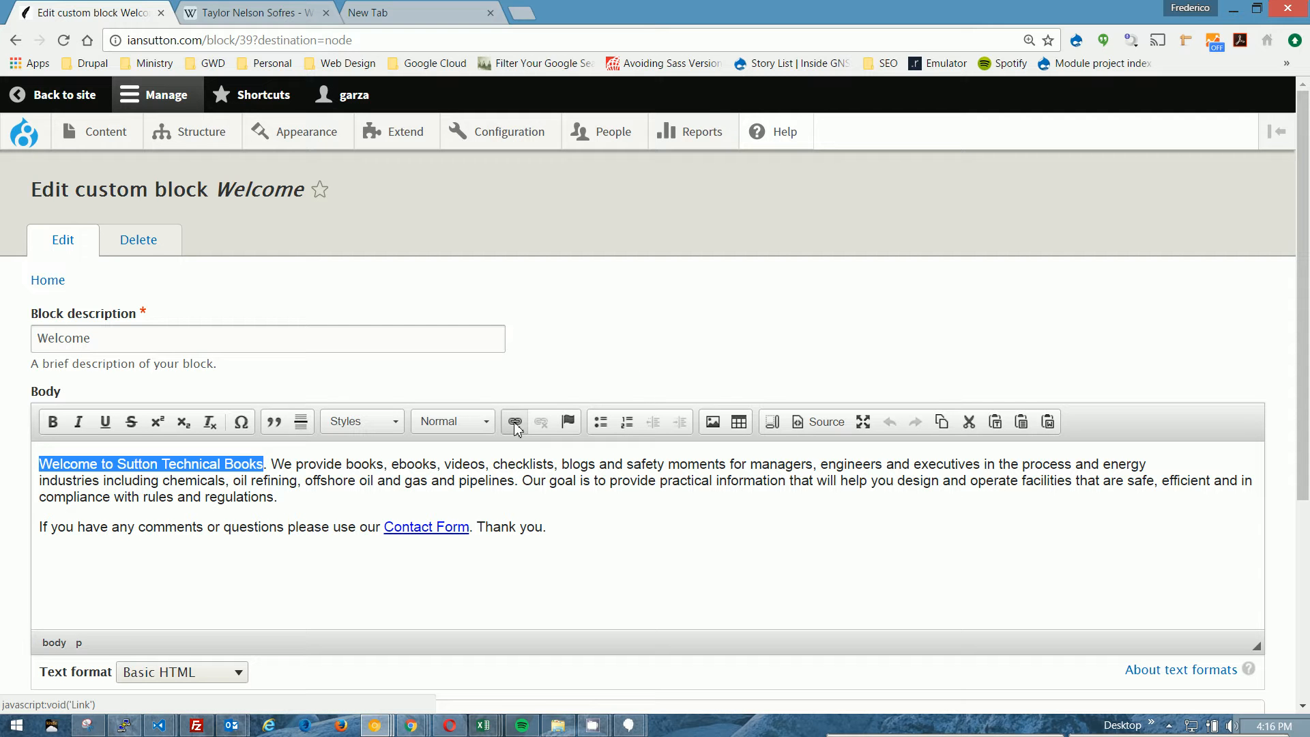
Link the selected phrase with protocol <other> and URL /citations#testing.
click(514, 421)
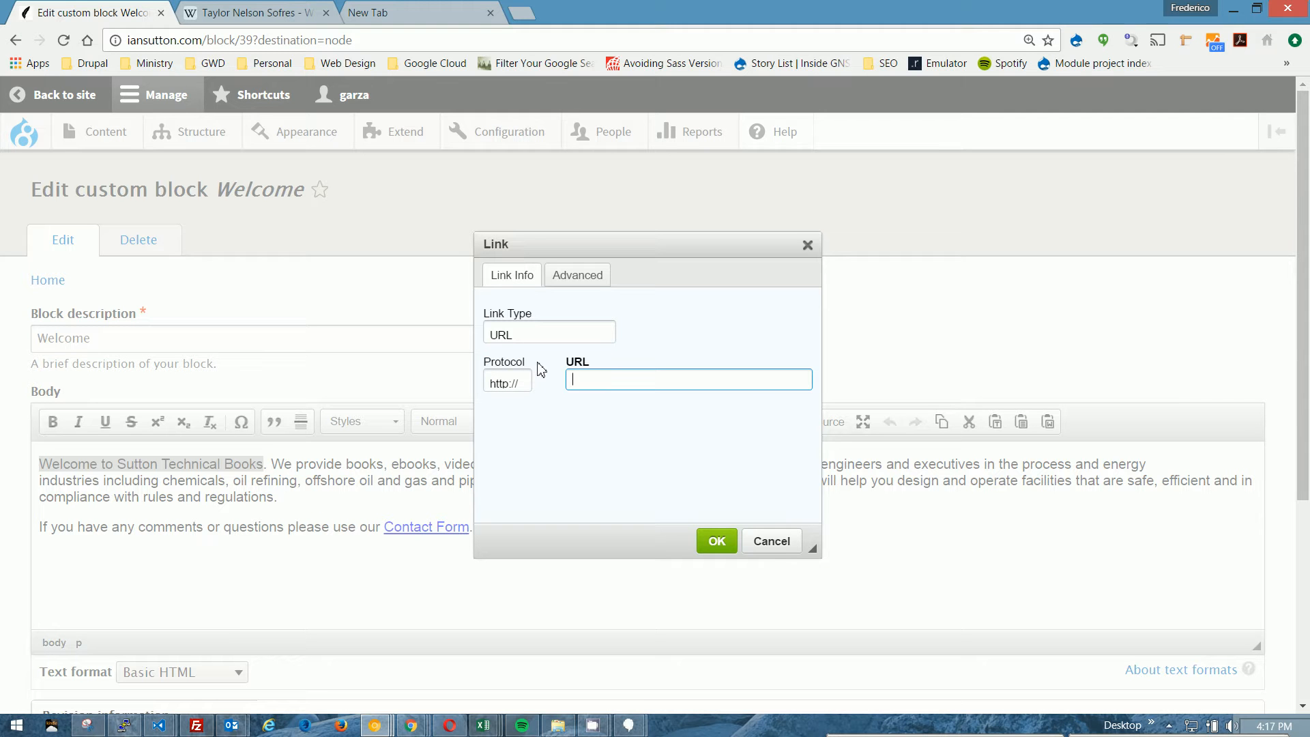
click(519, 381)
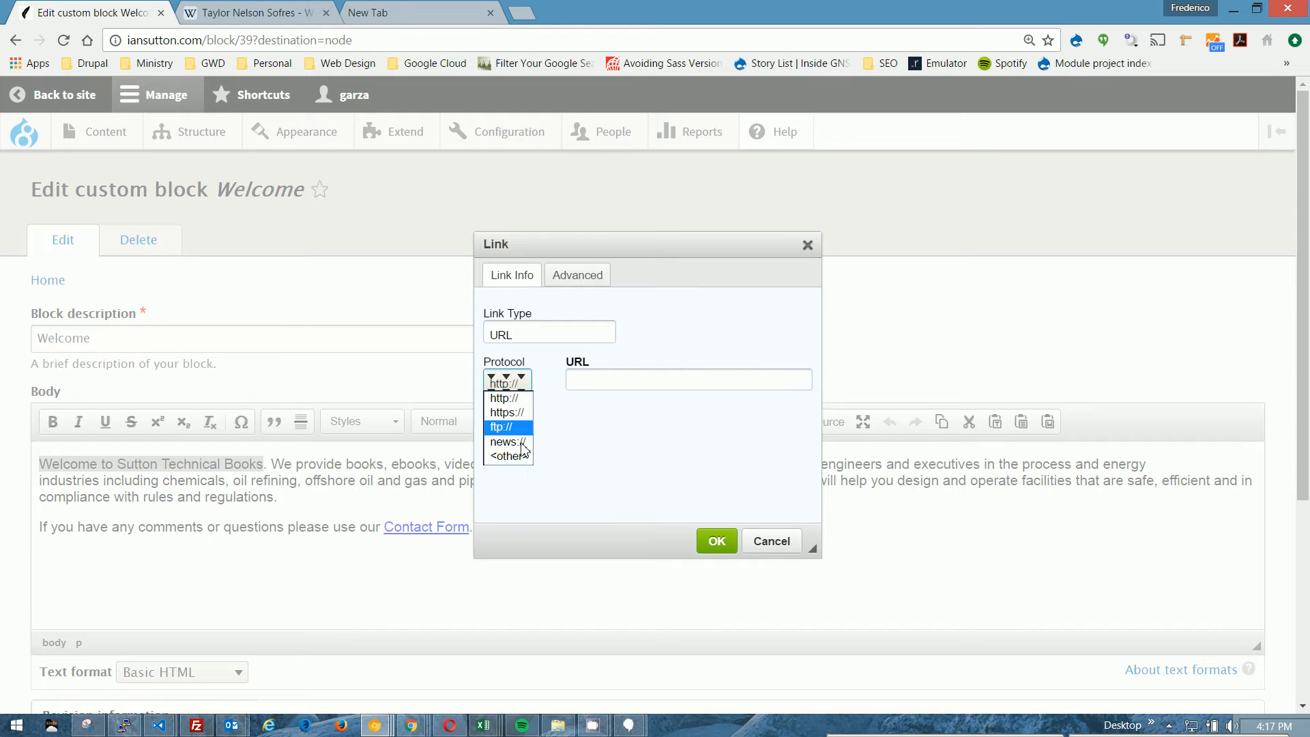
click(506, 456)
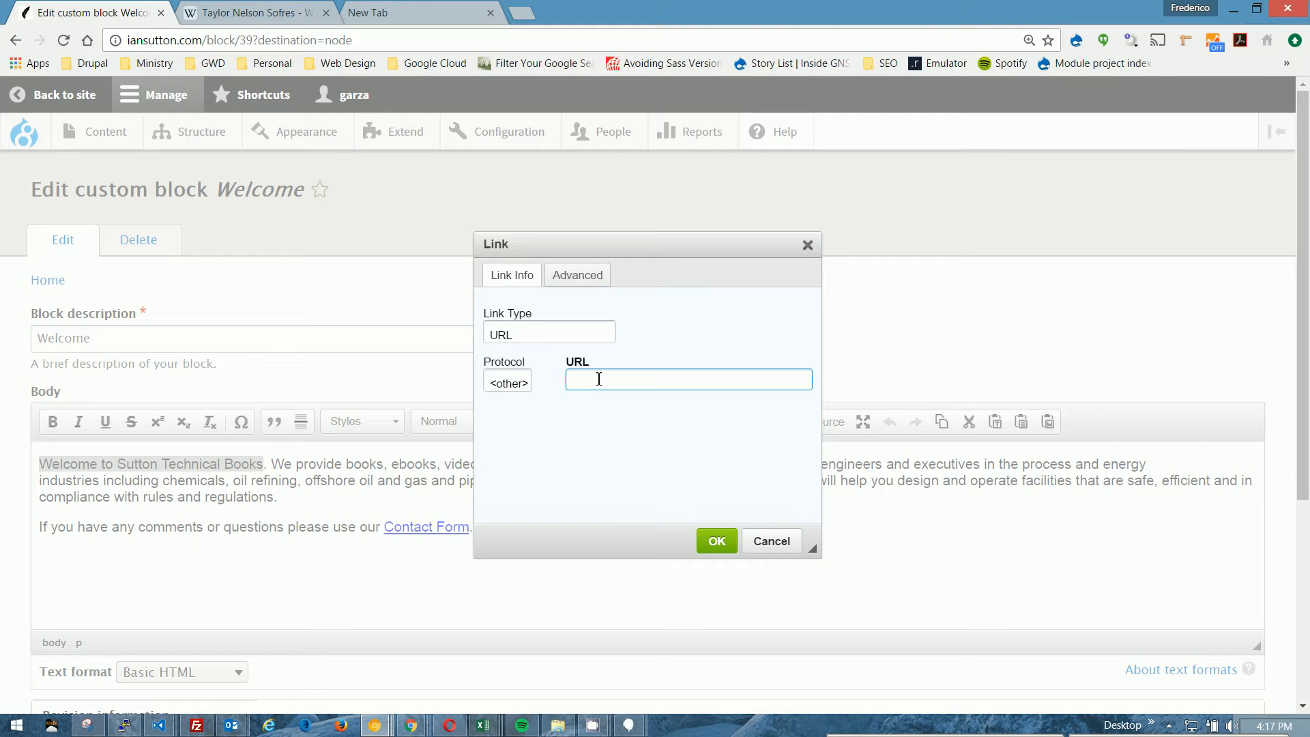
text(/)
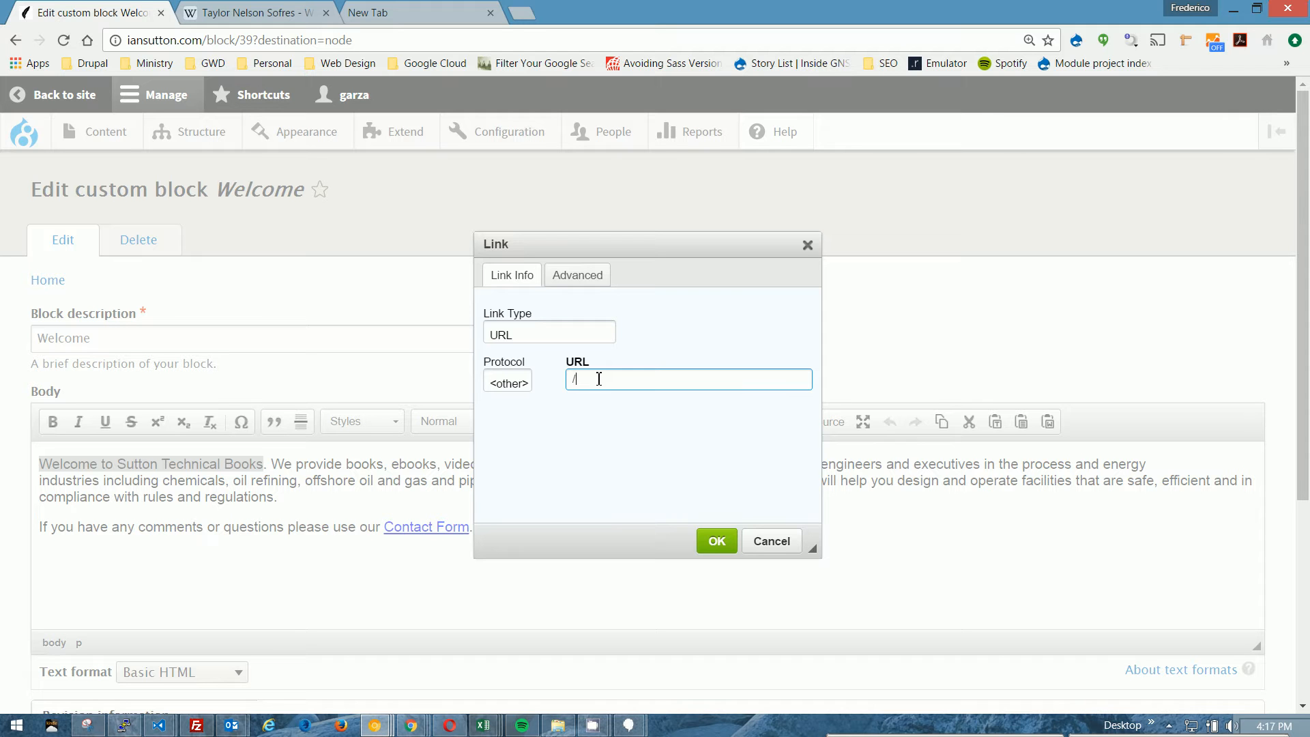
text(citation)
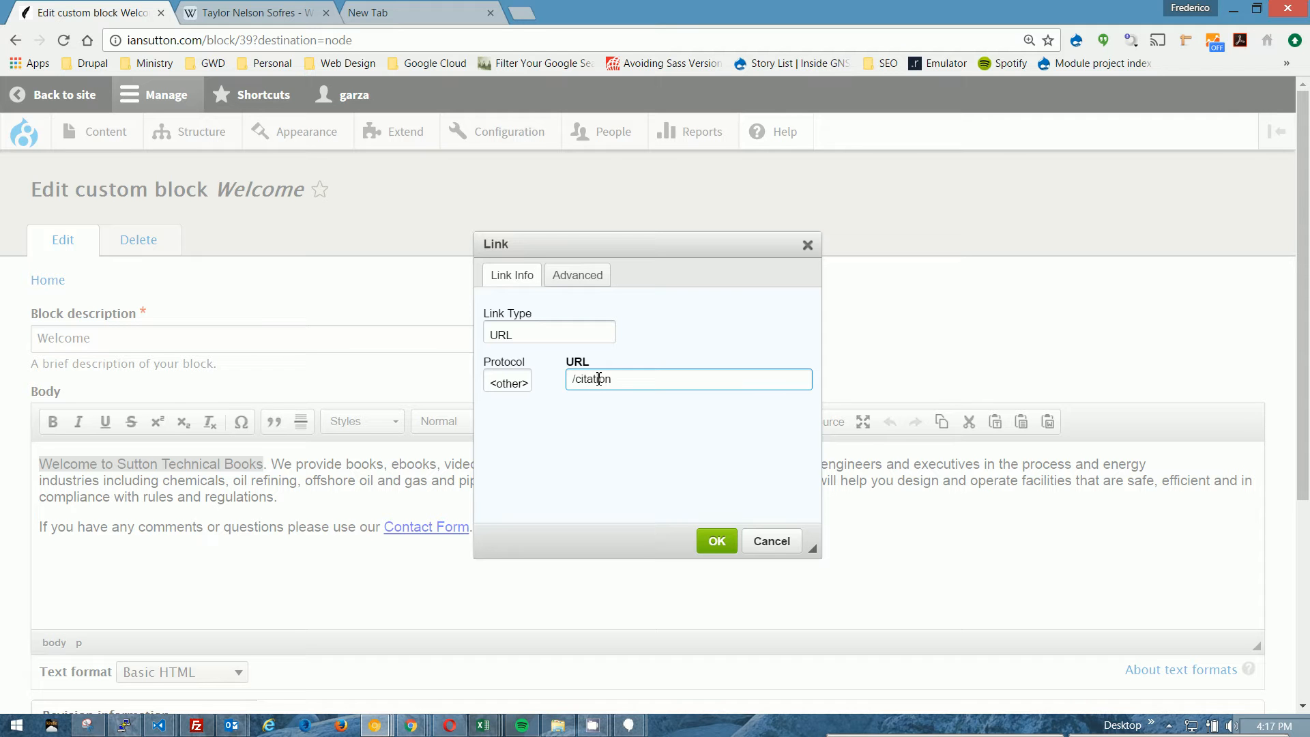
text(s)
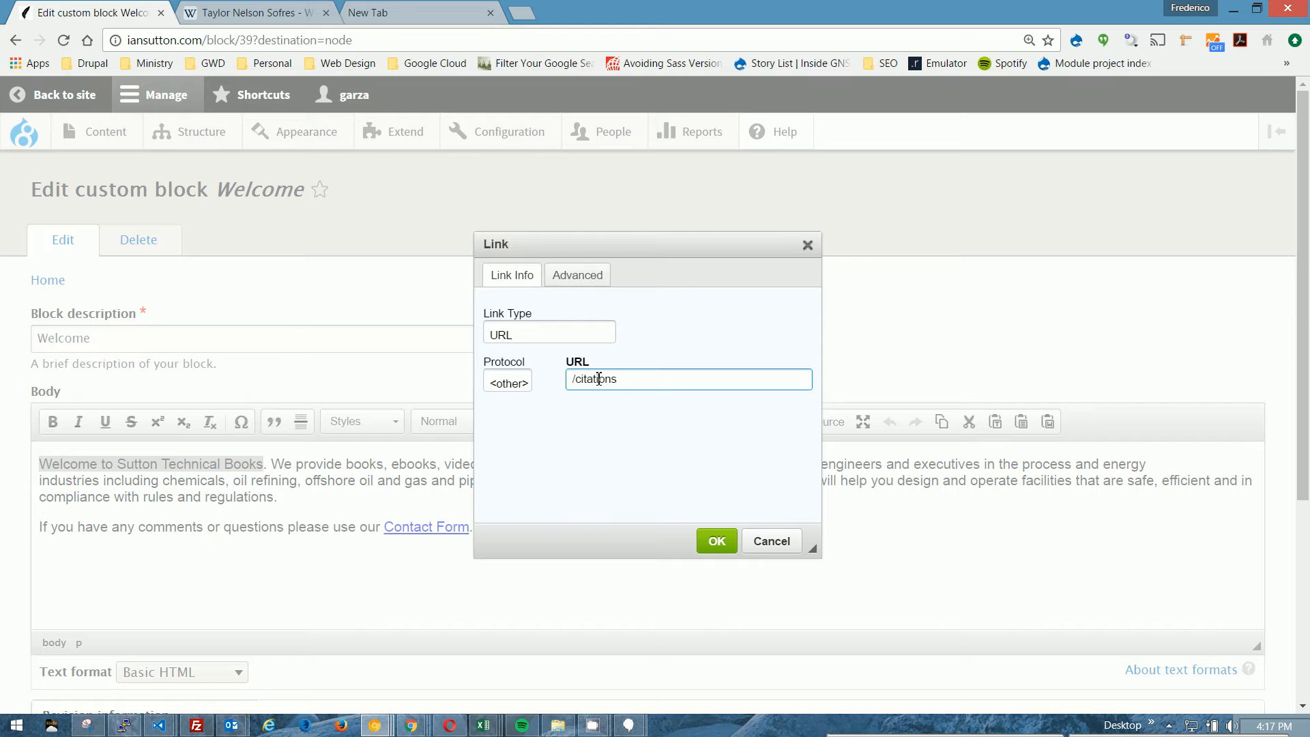
text(#testing)
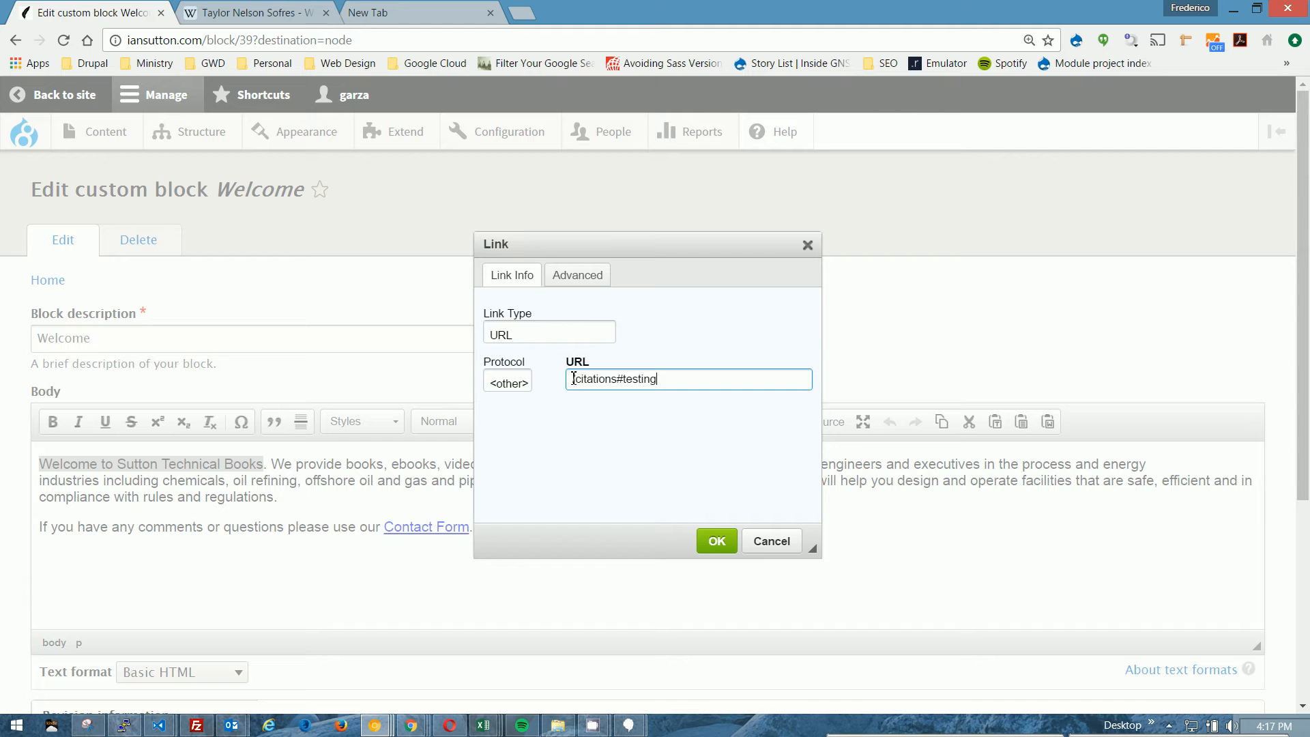
text(/)
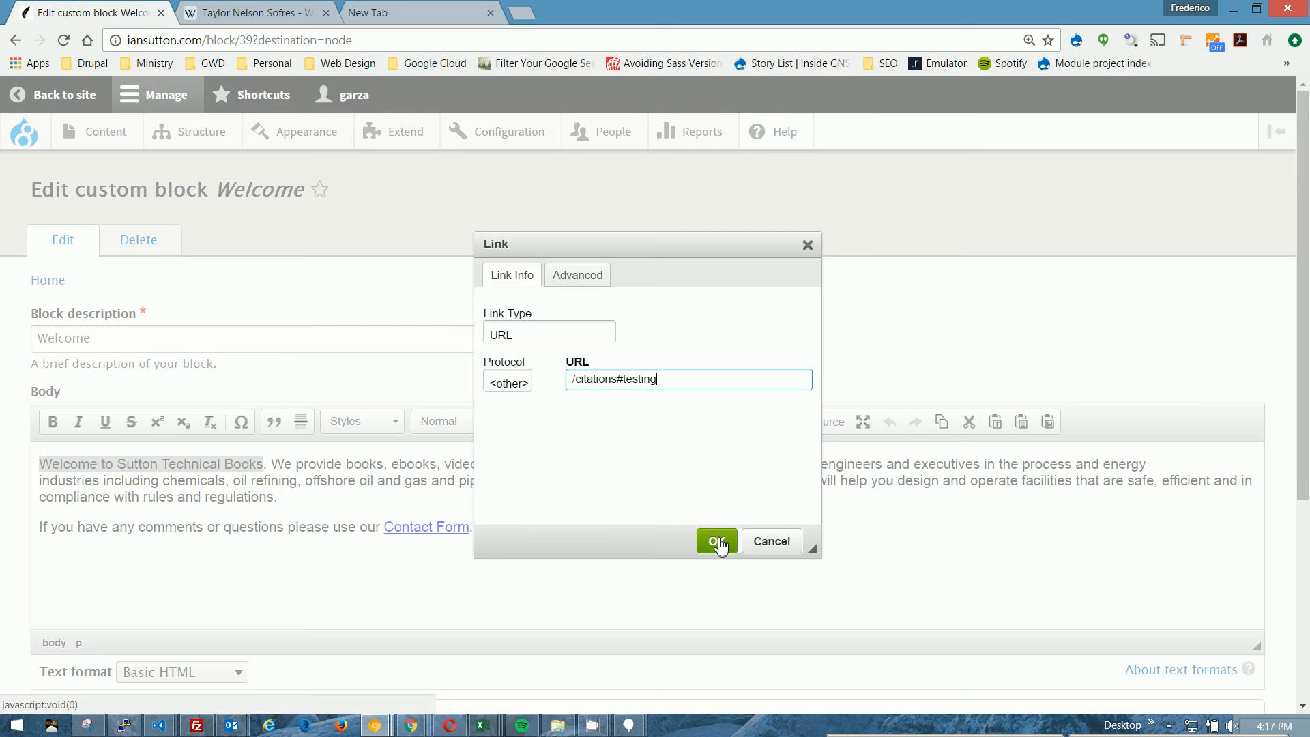
click(717, 541)
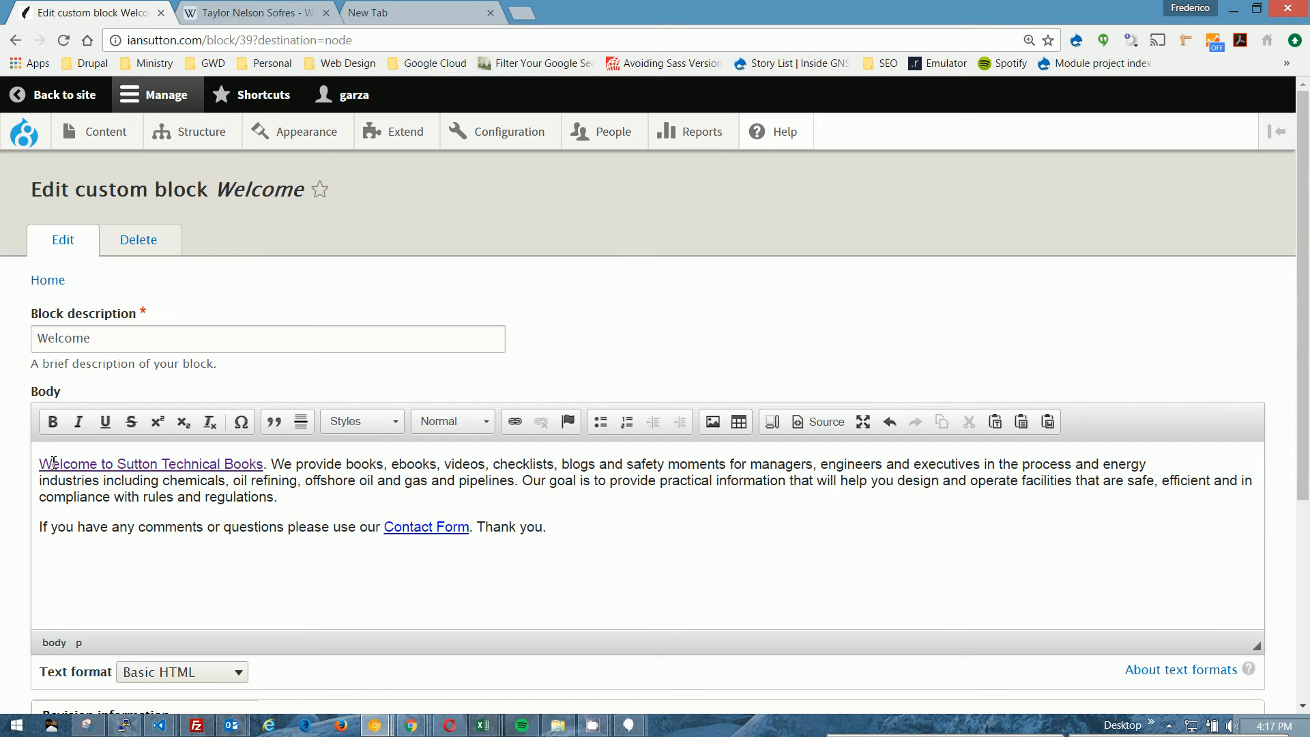
mouse_move(214, 479)
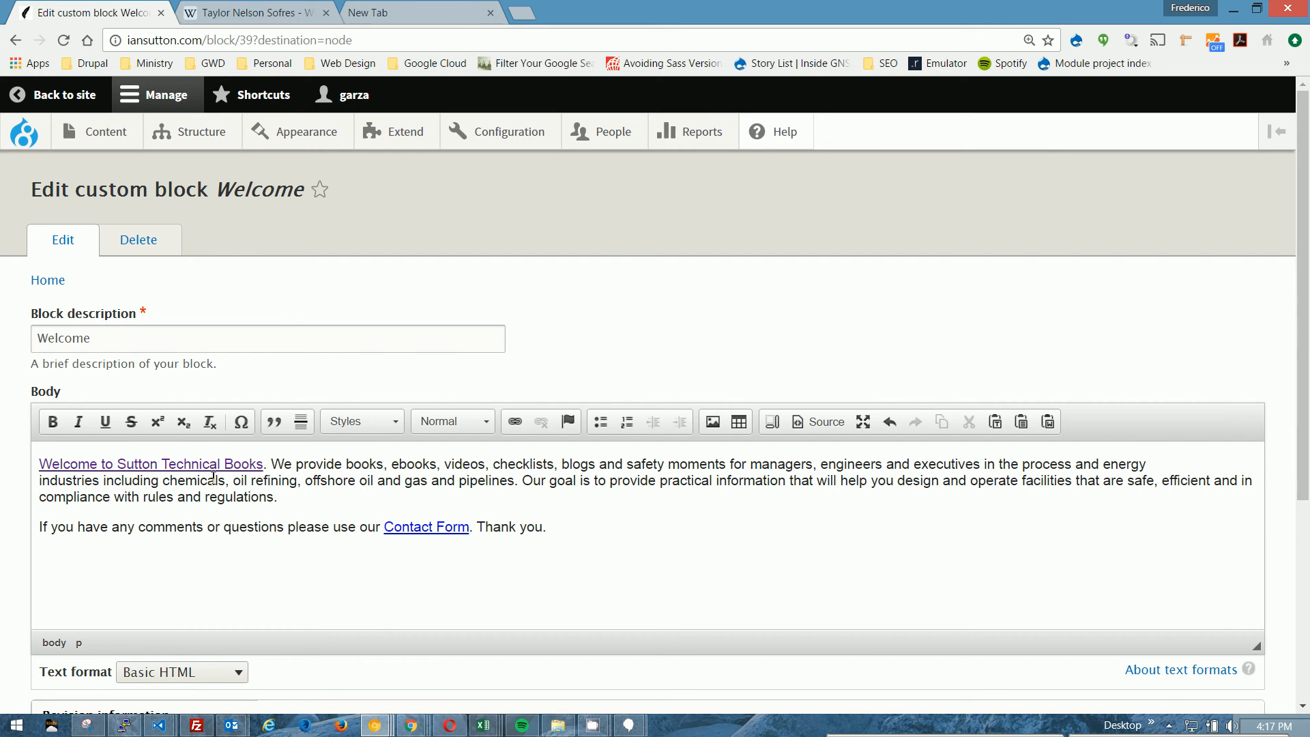
Scroll to the bottom of the Edit custom block form and save it.
scroll(down, 3)
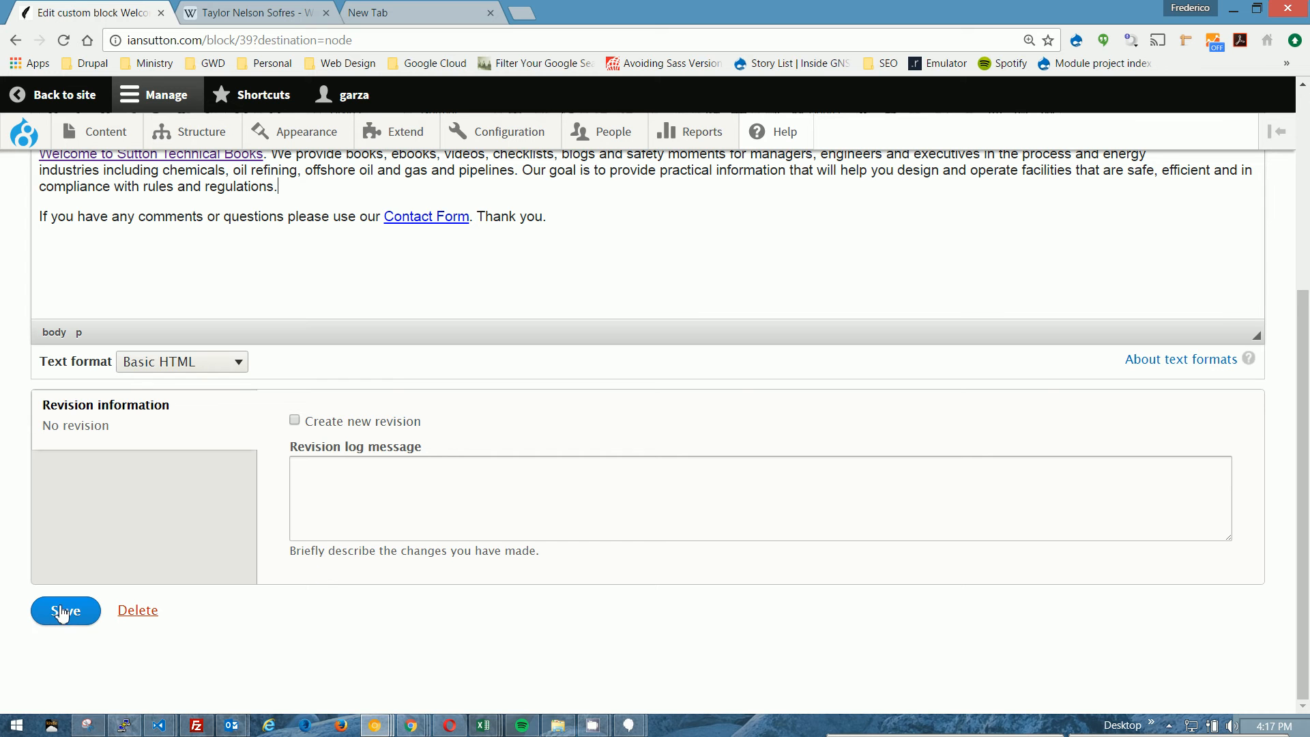
click(65, 610)
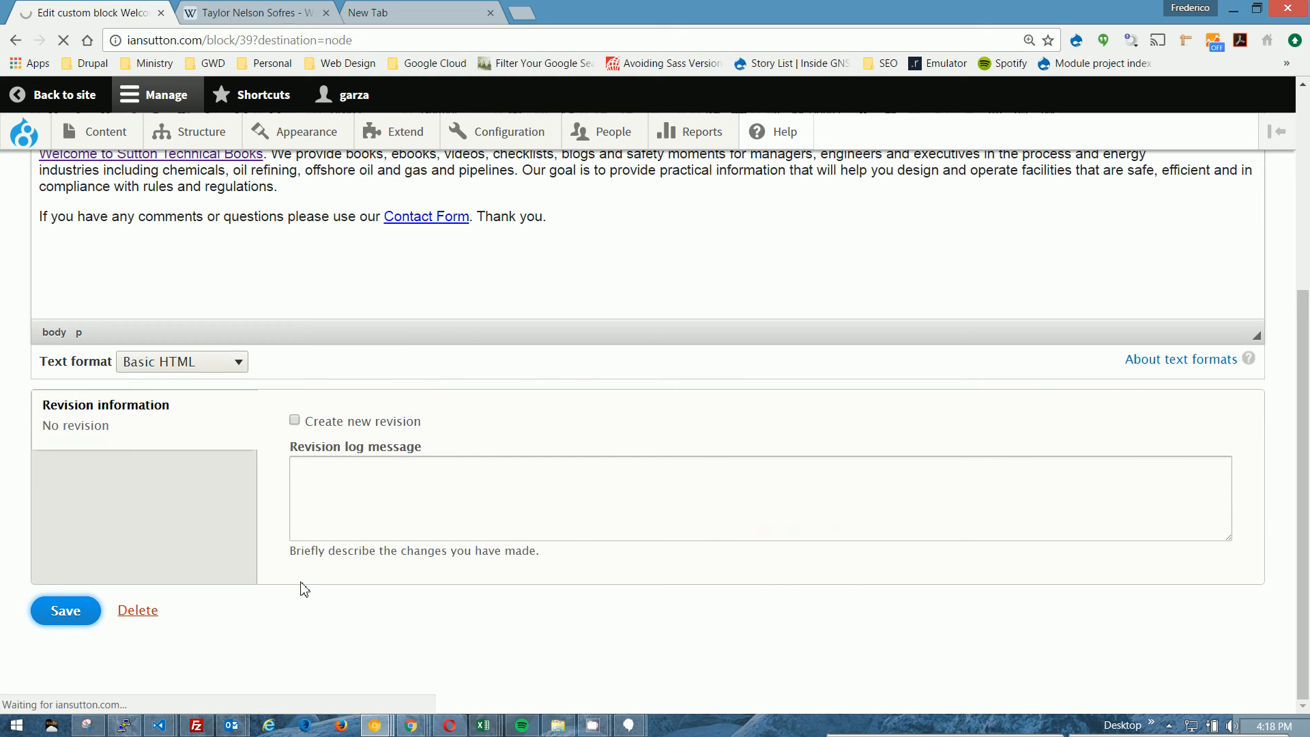
click(66, 610)
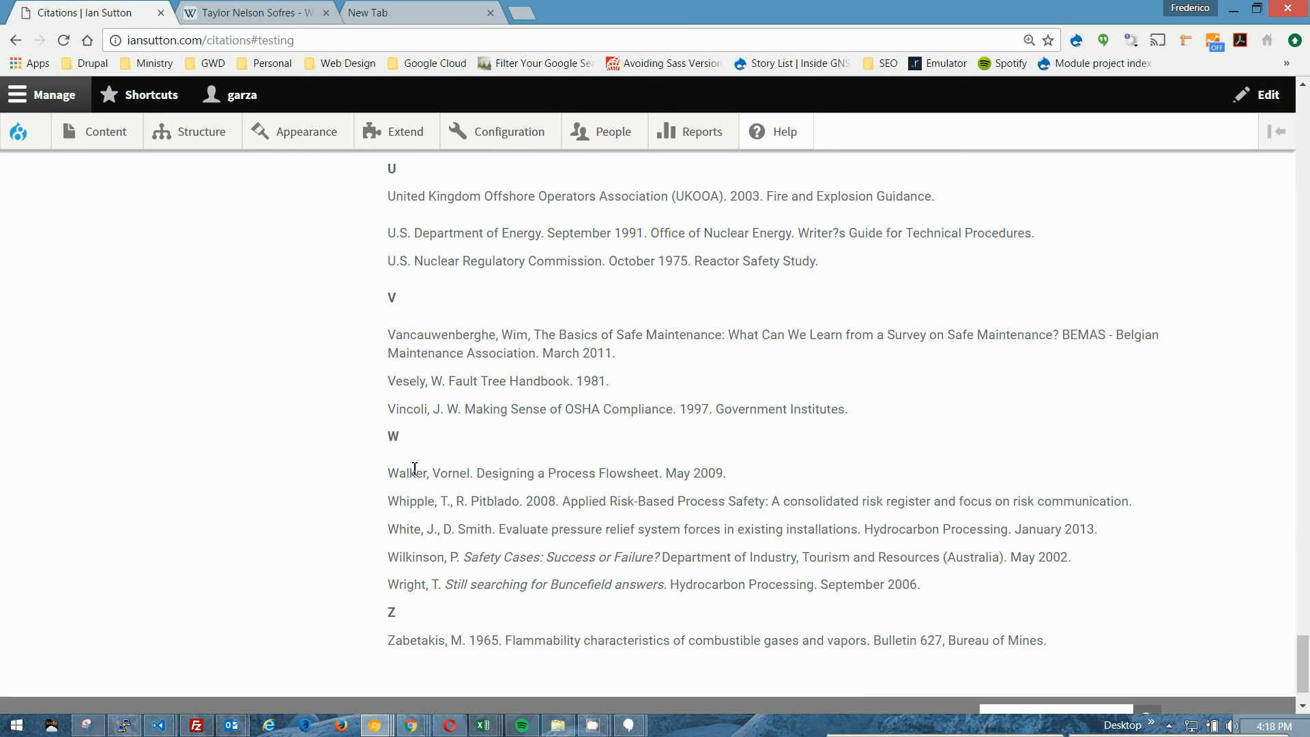
Check the anchor position by marking 'Walker,' on the Citations page, then scroll up.
double_click(414, 473)
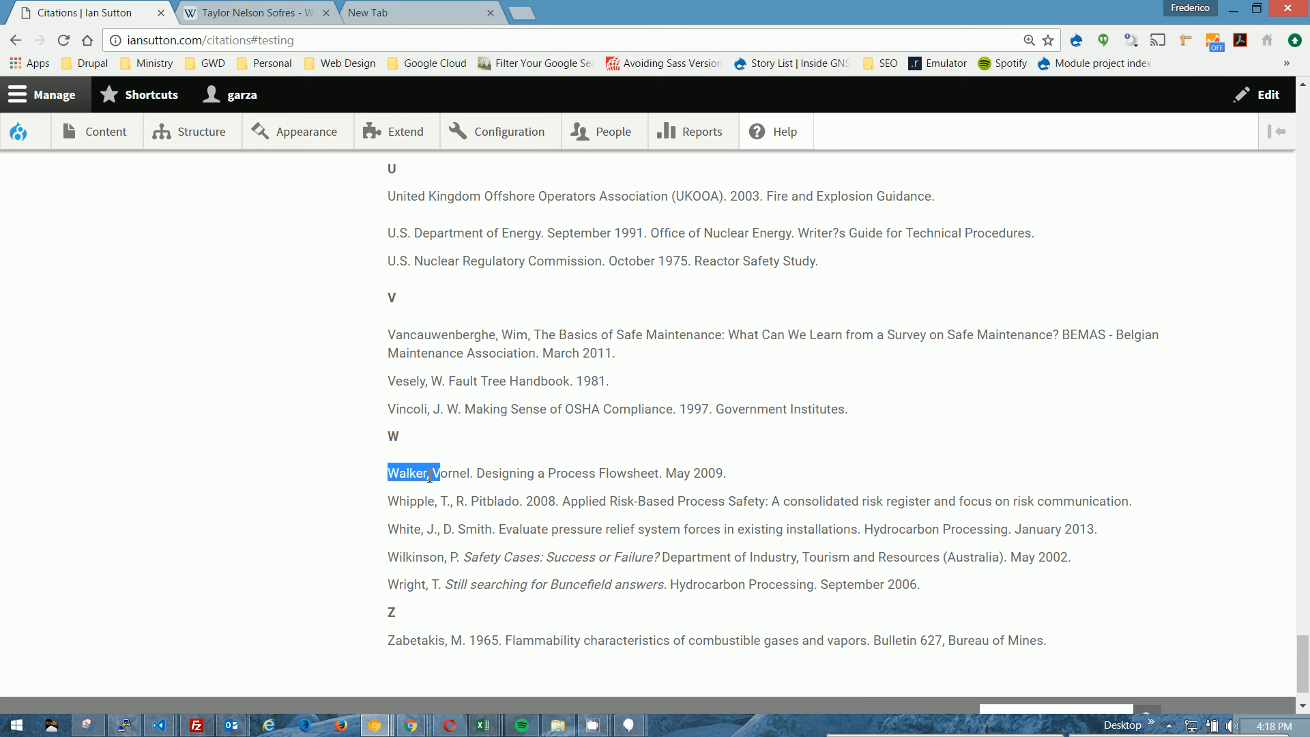
click(512, 356)
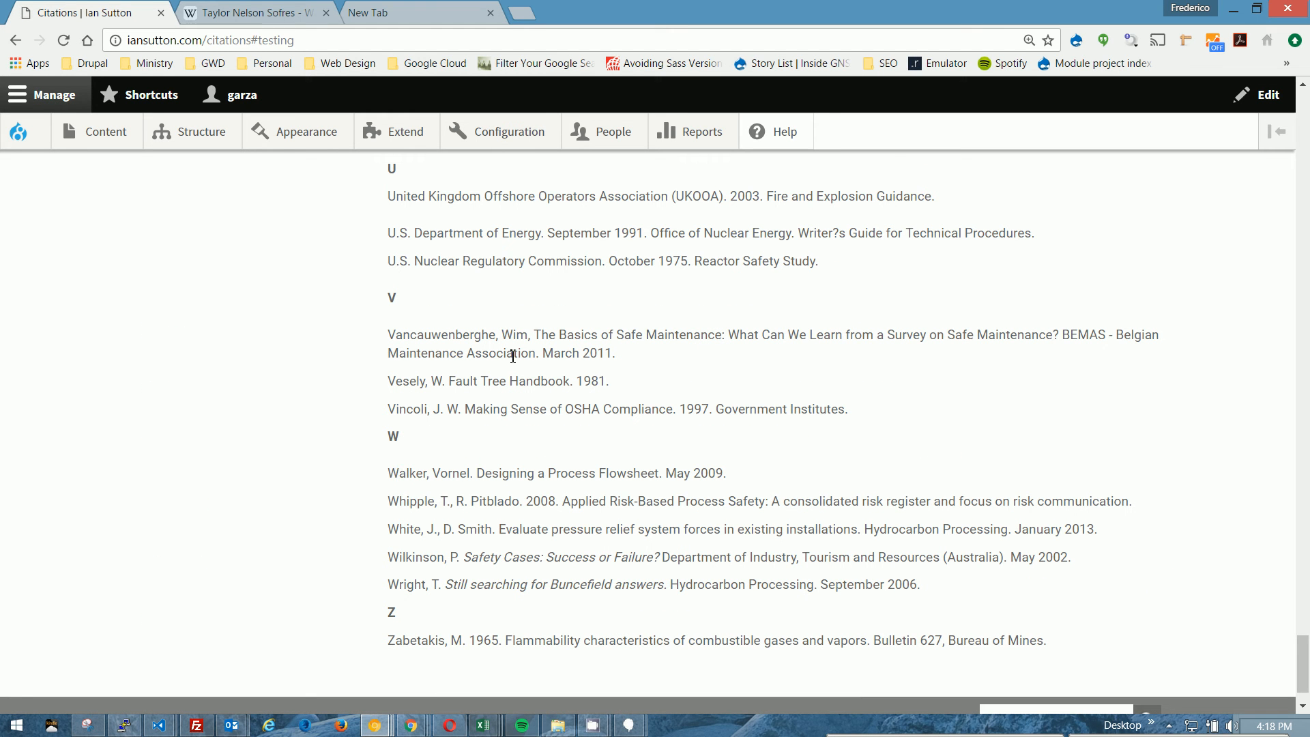
scroll(up, 3)
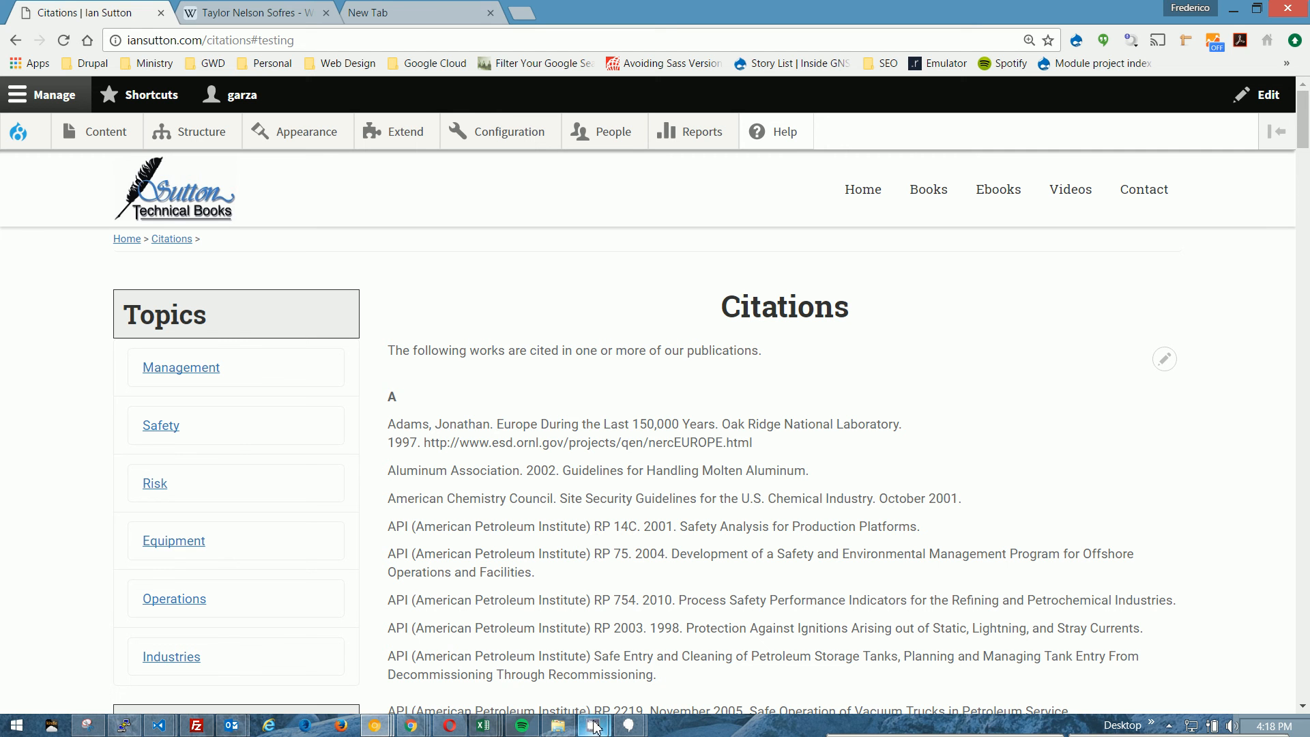
click(592, 725)
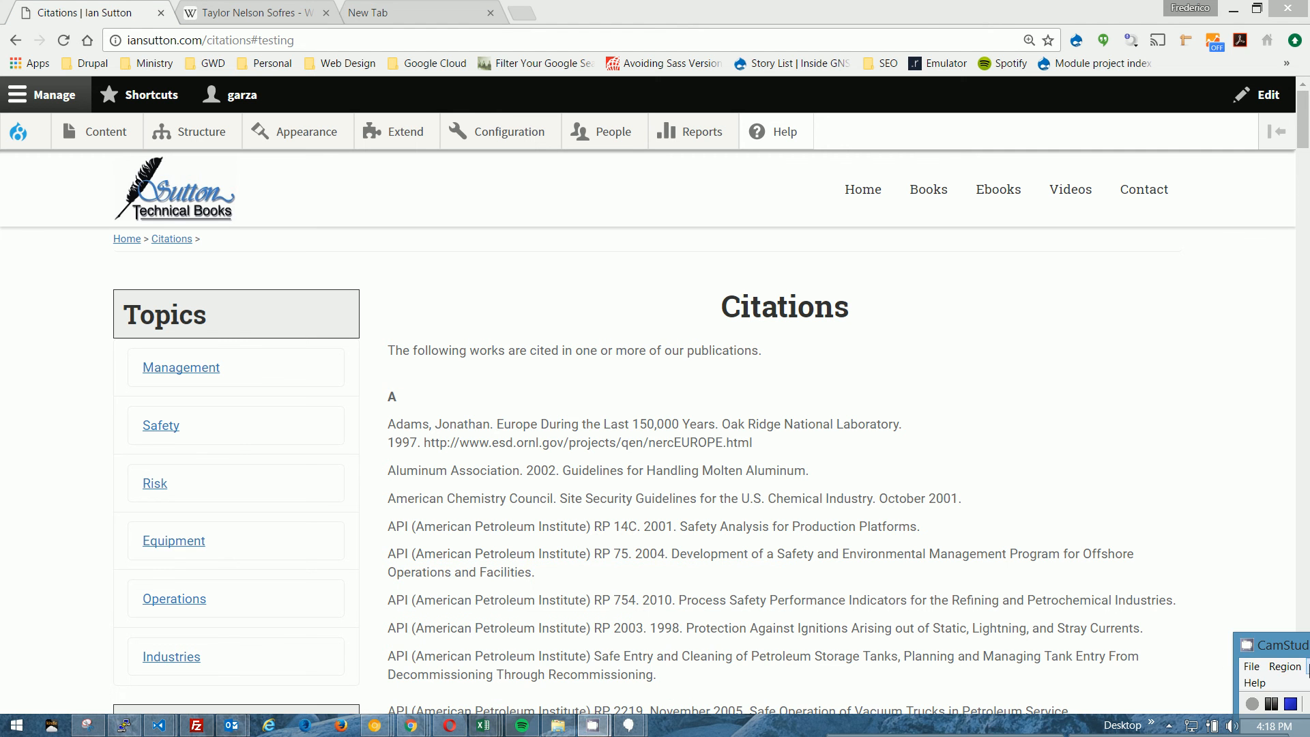